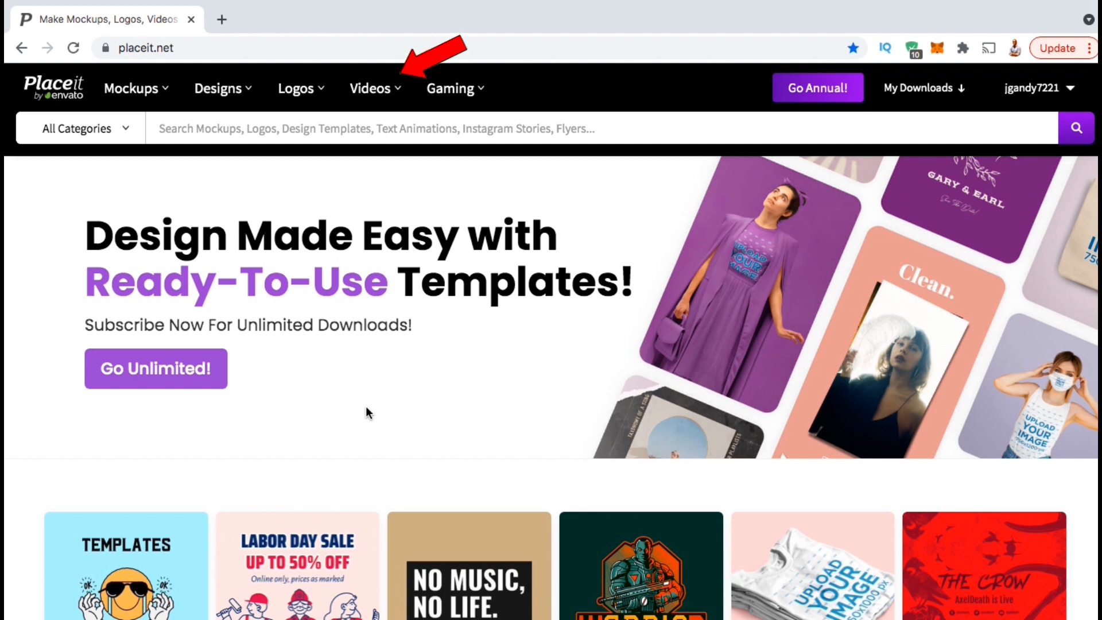
Navigate from the Videos menu to the Intros / Outros template page.
{"action": "left_click", "coordinate": [369, 87]}
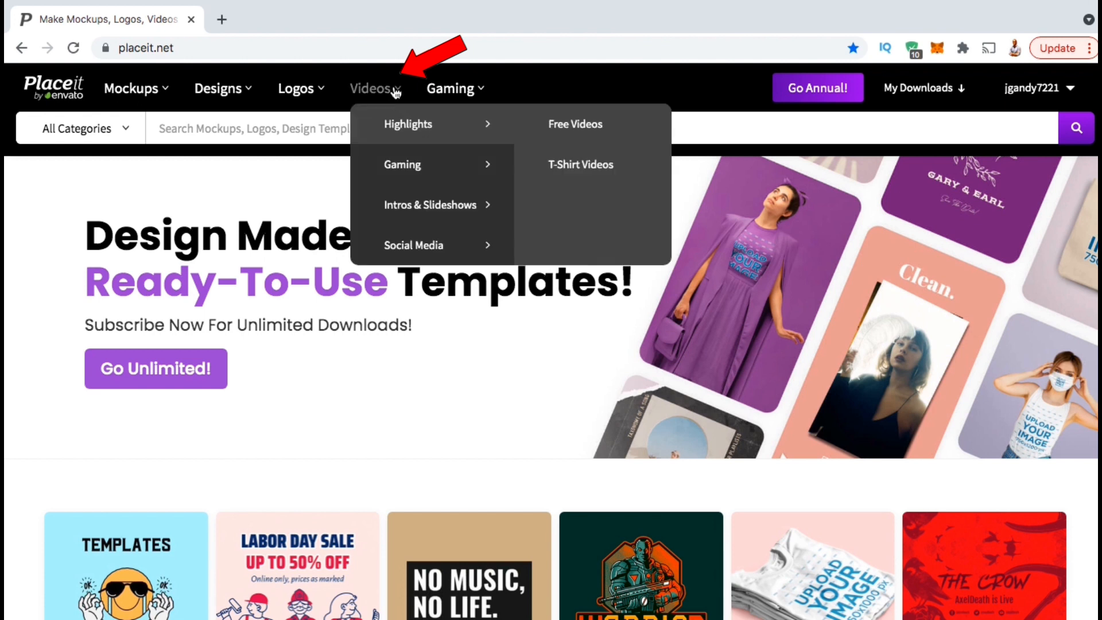
{"action": "mouse_move", "coordinate": [395, 93]}
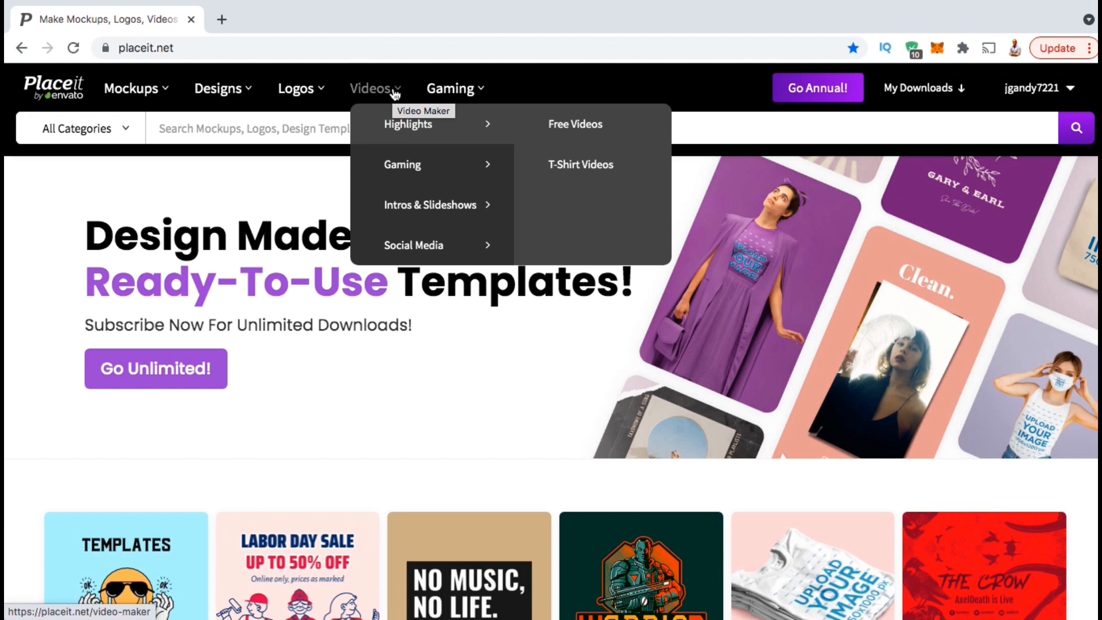
{"action": "mouse_move", "coordinate": [429, 204]}
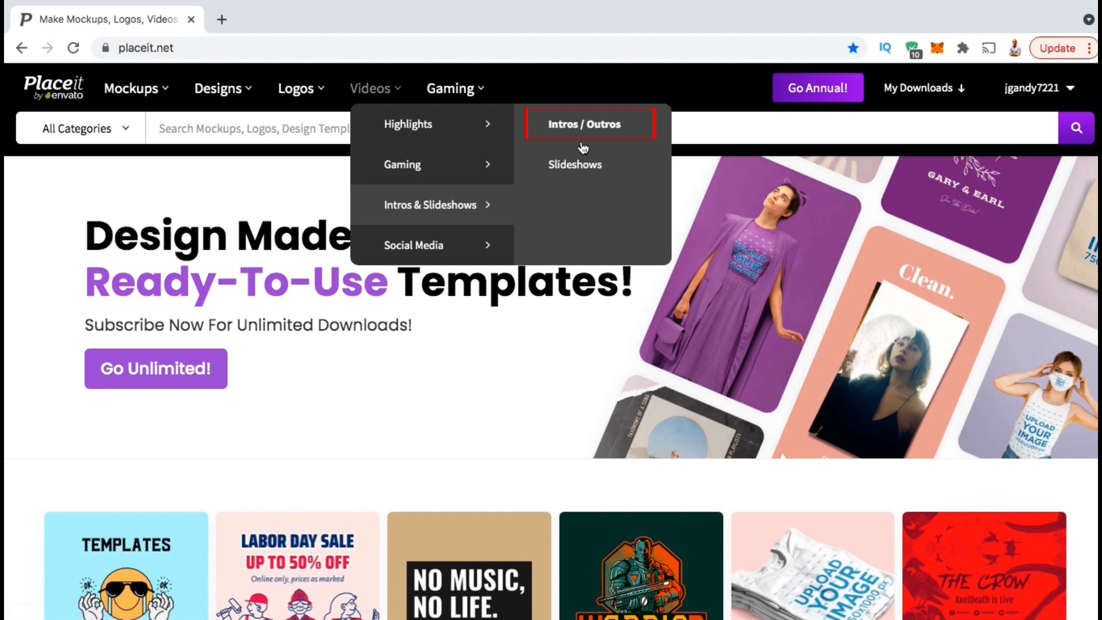
{"action": "mouse_move", "coordinate": [582, 133]}
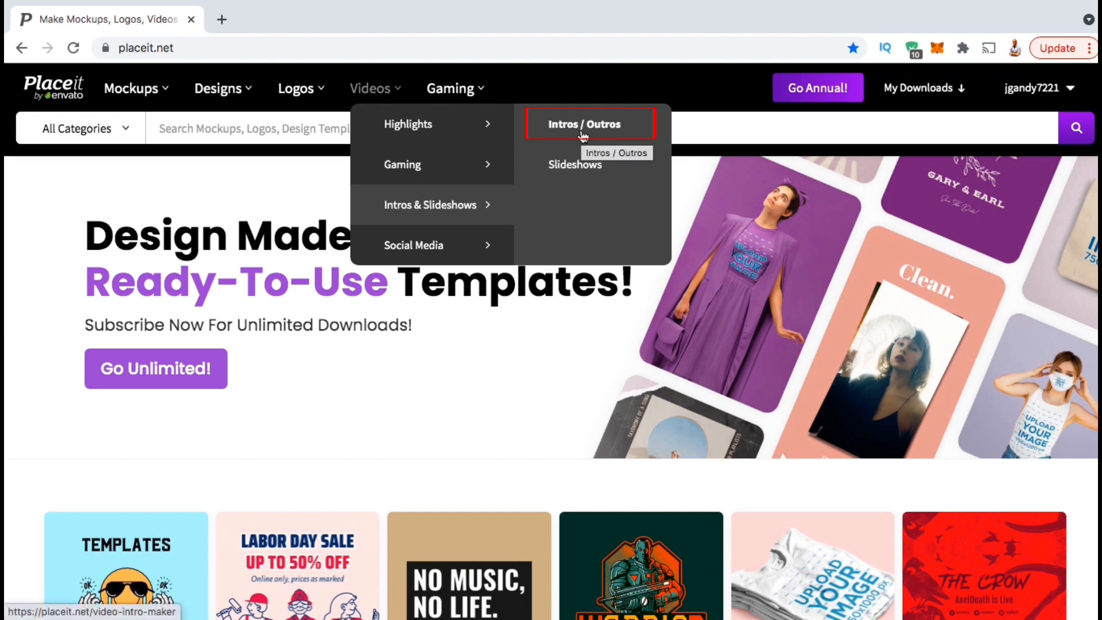
{"action": "left_click", "coordinate": [586, 124]}
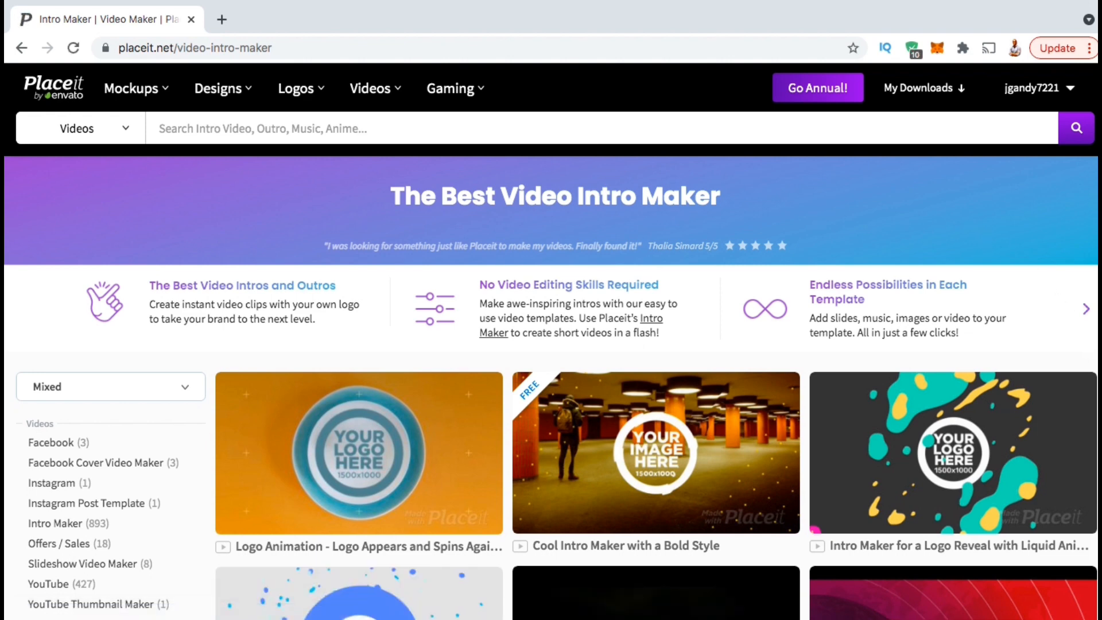
{"action": "scroll", "scroll_direction": "down", "scroll_amount": 3}
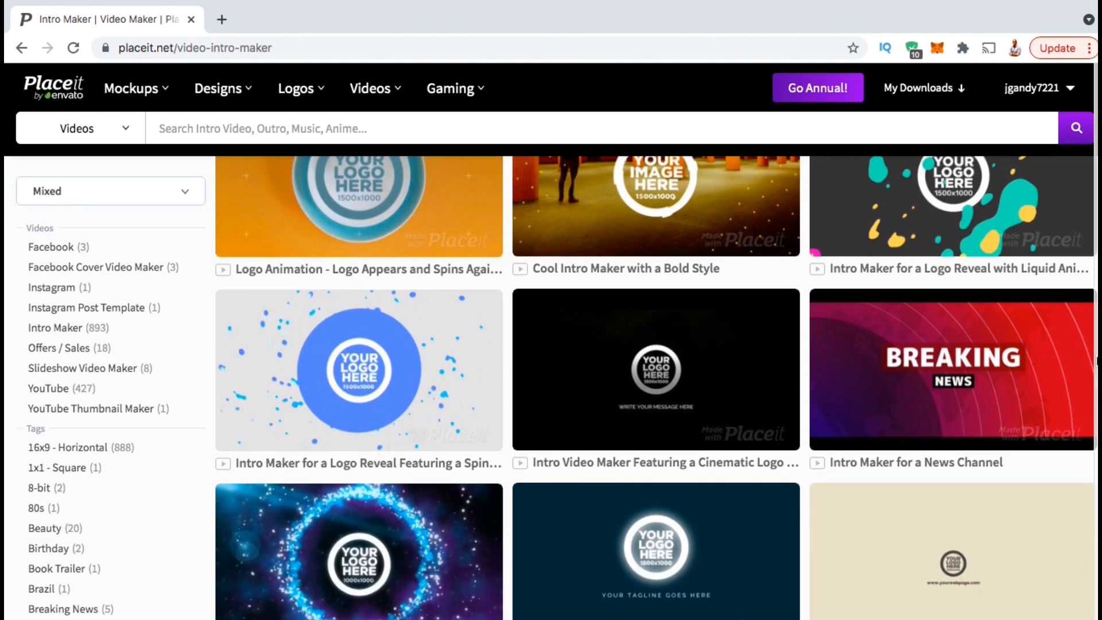
{"action": "scroll", "scroll_direction": "down", "scroll_amount": 3}
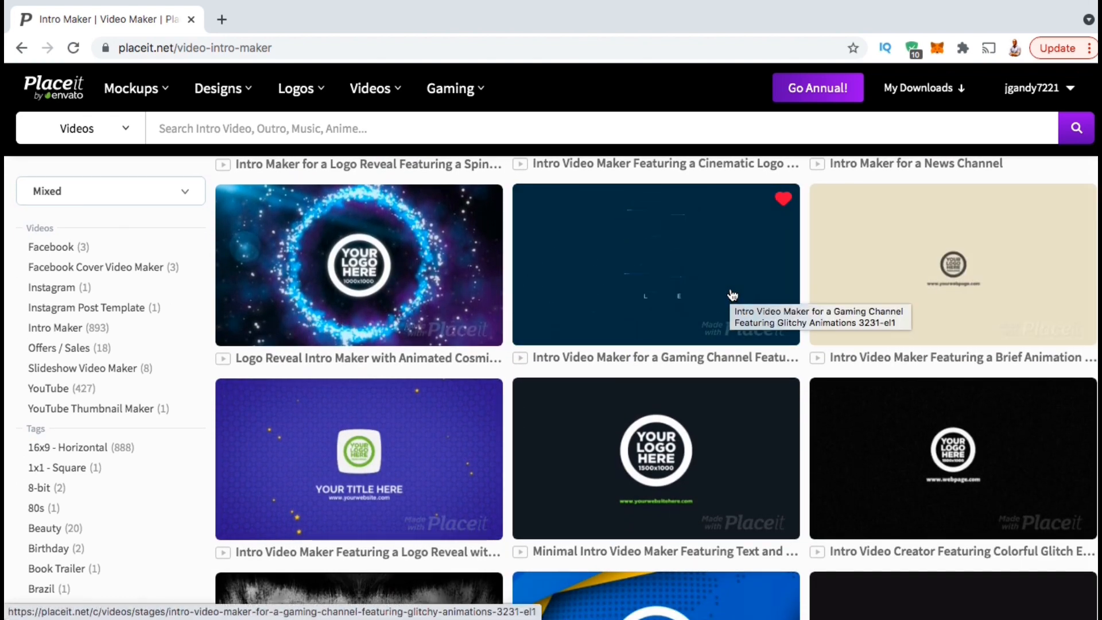
{"action": "mouse_move", "coordinate": [358, 283]}
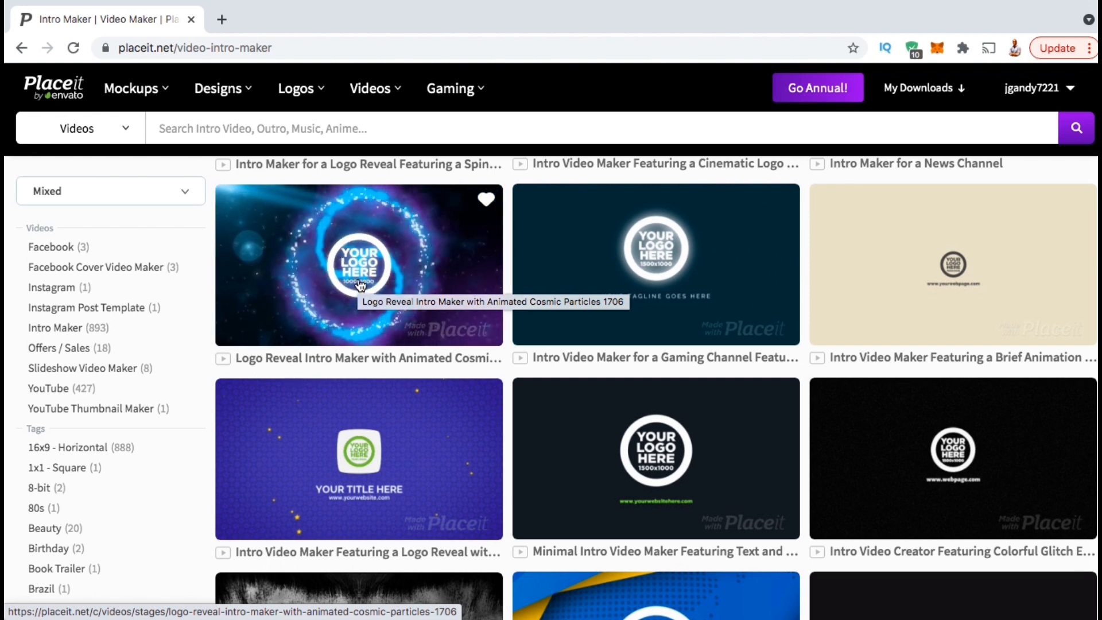
{"action": "mouse_move", "coordinate": [465, 482]}
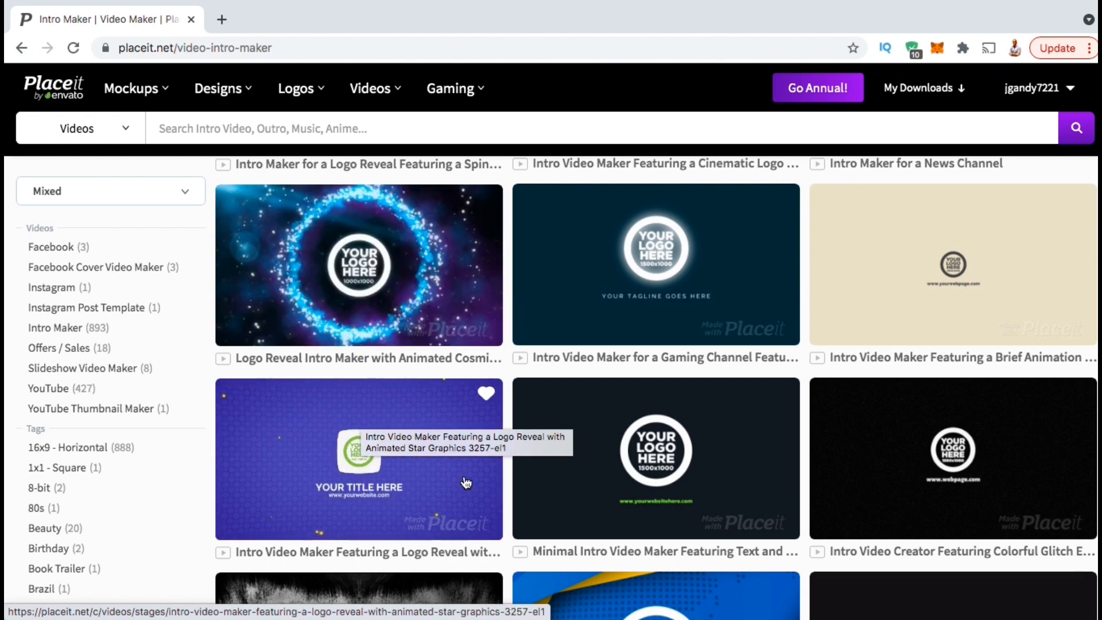
{"action": "mouse_move", "coordinate": [863, 481]}
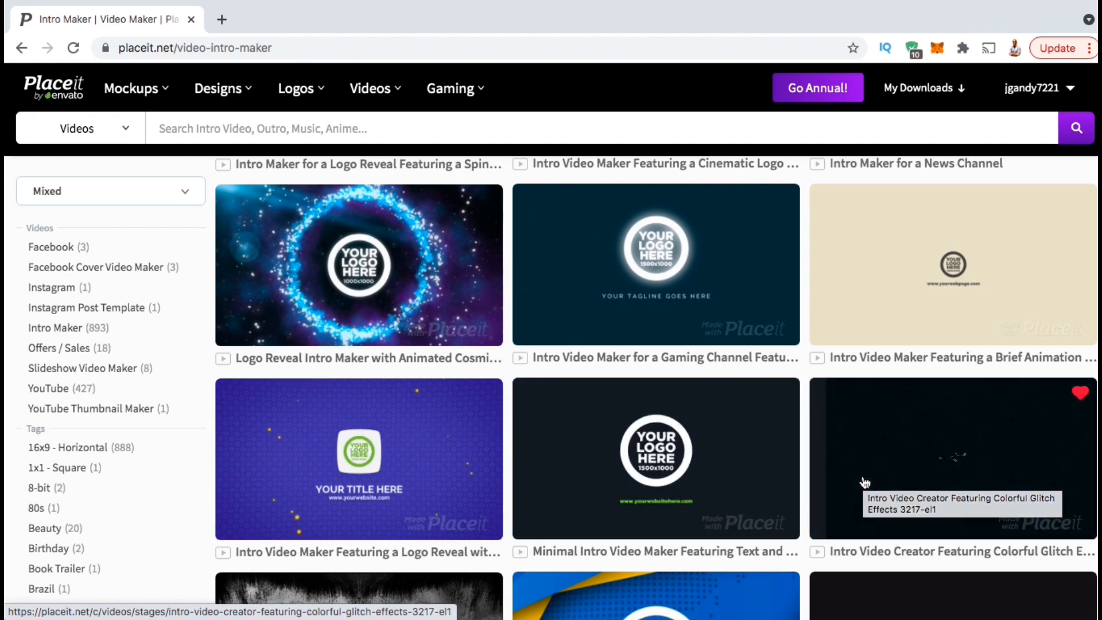
{"action": "scroll", "scroll_direction": "down", "scroll_amount": 3}
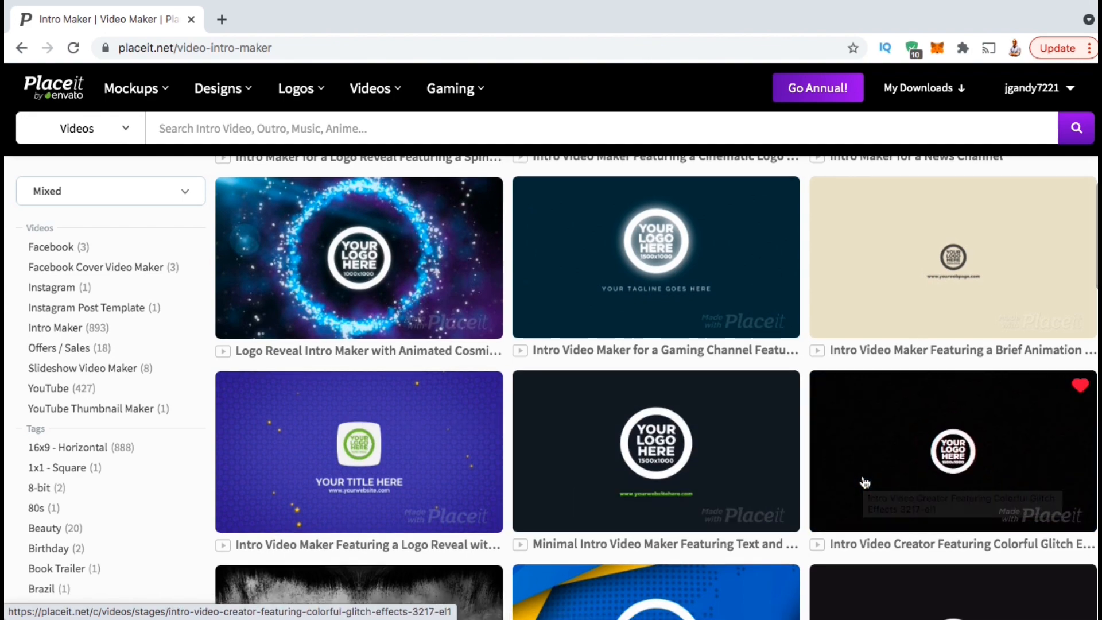
{"action": "scroll", "scroll_direction": "down", "scroll_amount": 3}
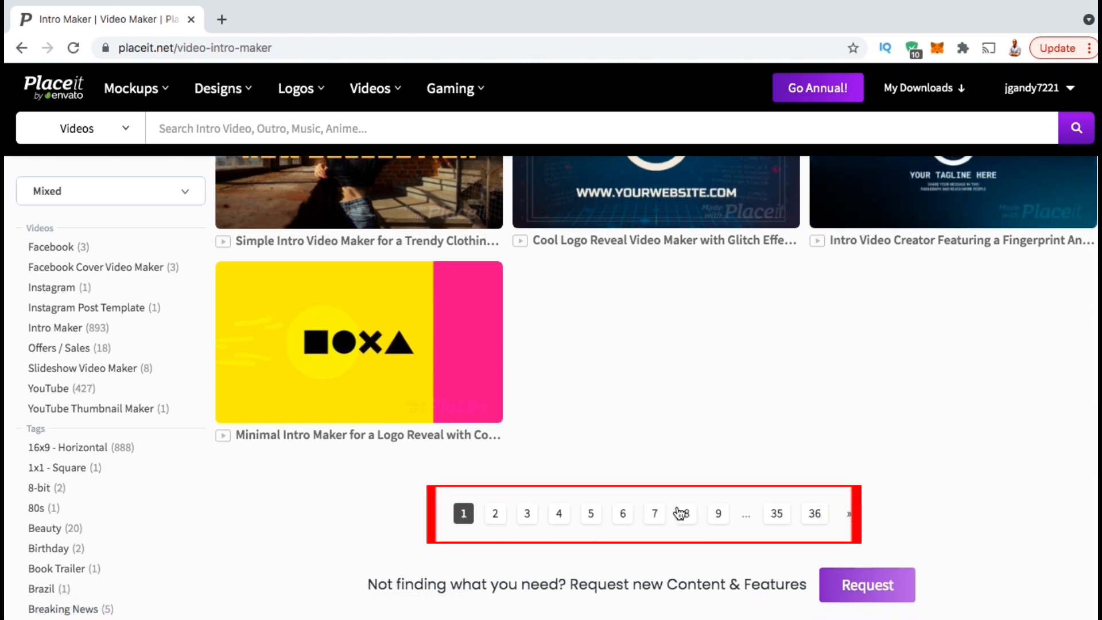
{"action": "left_click", "coordinate": [685, 512]}
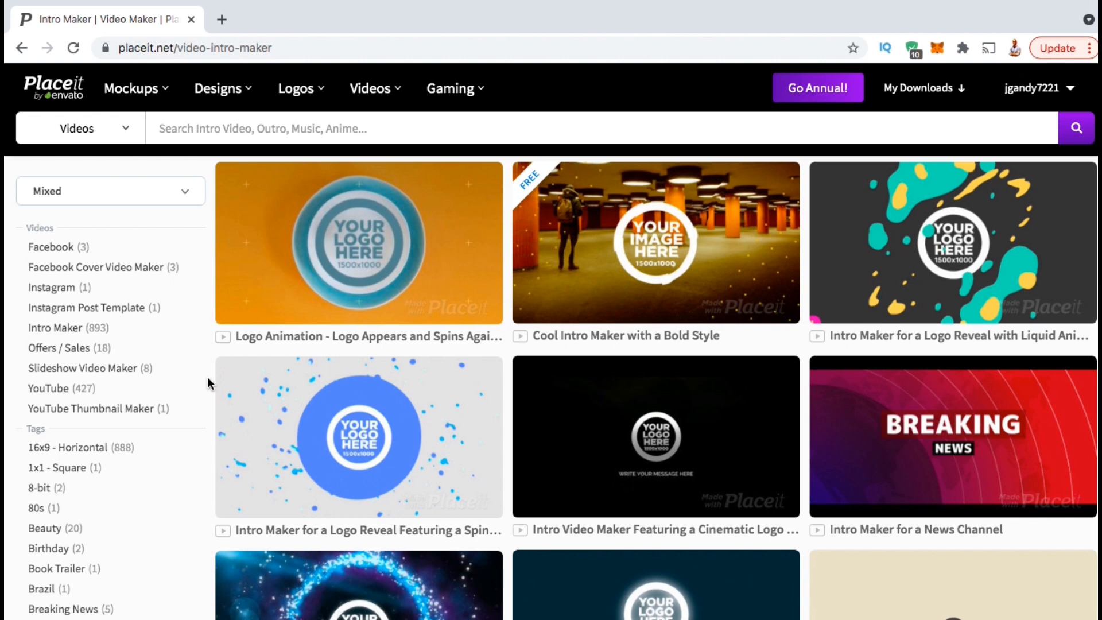
{"action": "scroll", "scroll_direction": "down", "scroll_amount": 3}
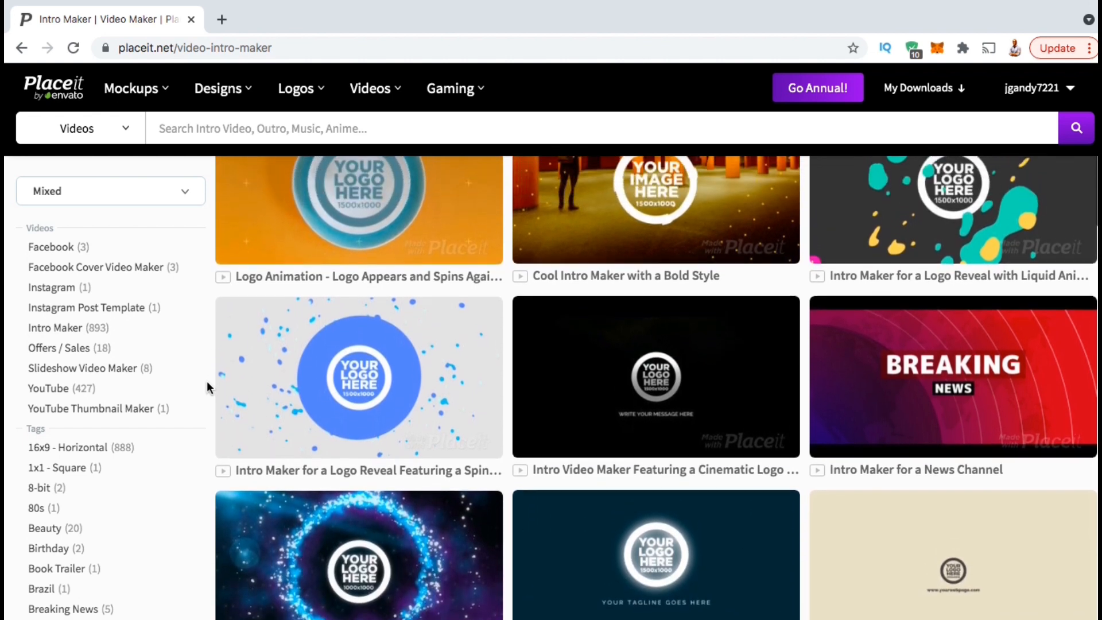
{"action": "scroll", "scroll_direction": "down", "scroll_amount": 3}
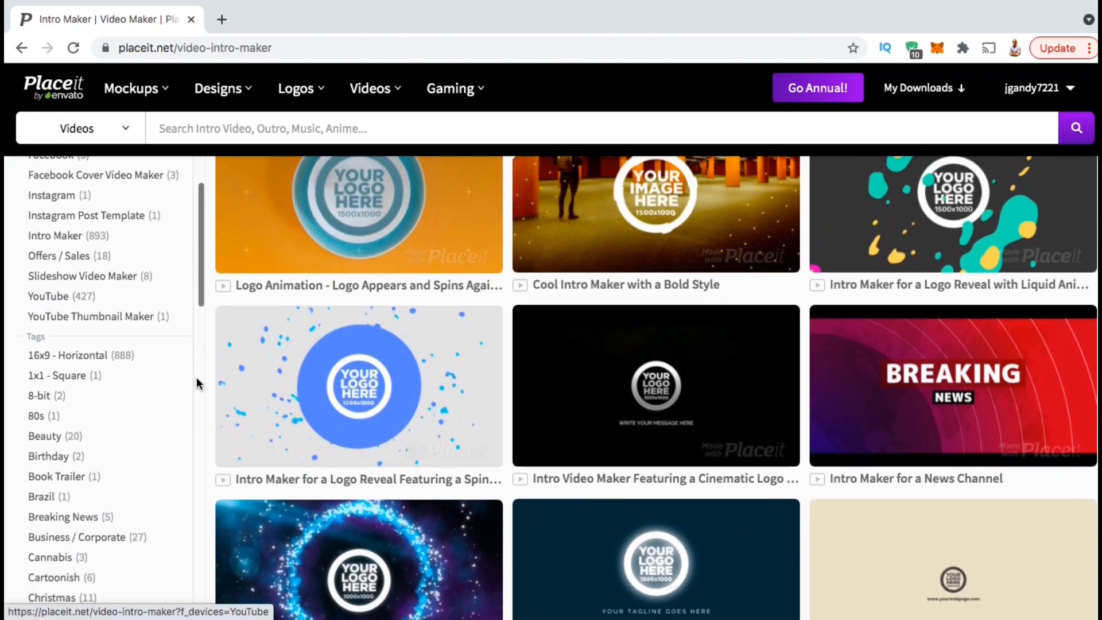
{"action": "scroll", "scroll_direction": "down", "scroll_amount": 3}
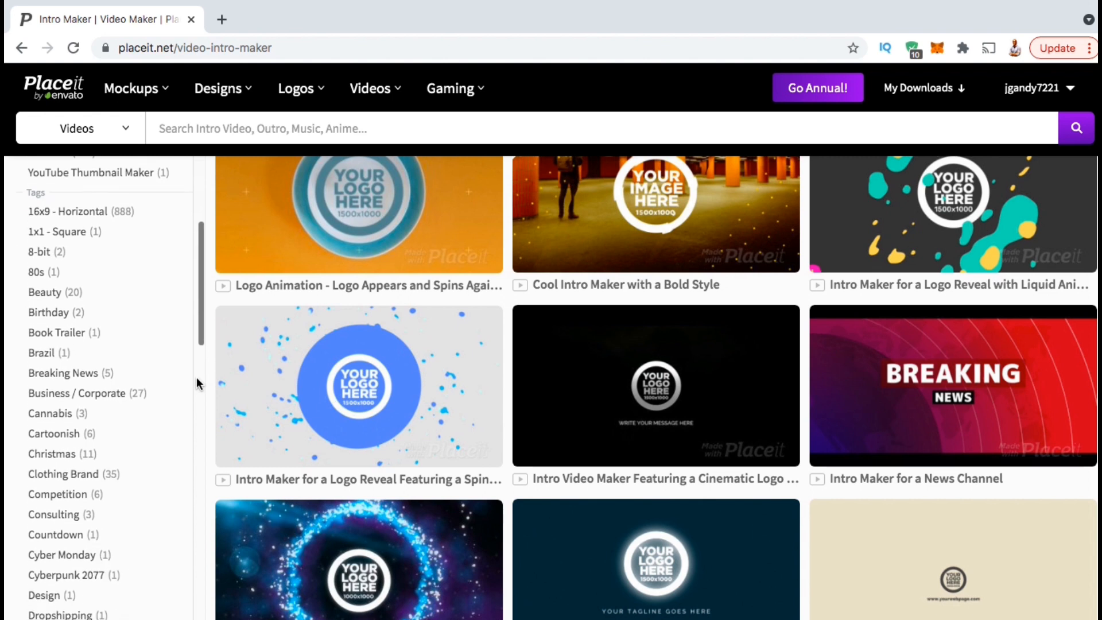
{"action": "scroll", "scroll_direction": "down", "scroll_amount": 3}
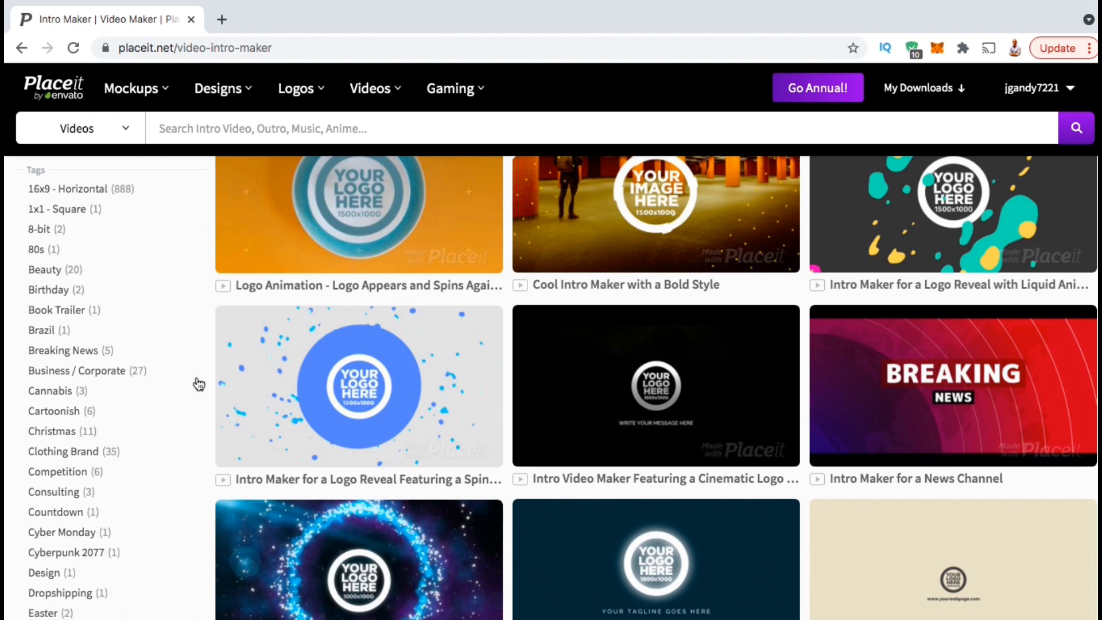
{"action": "mouse_move", "coordinate": [51, 169]}
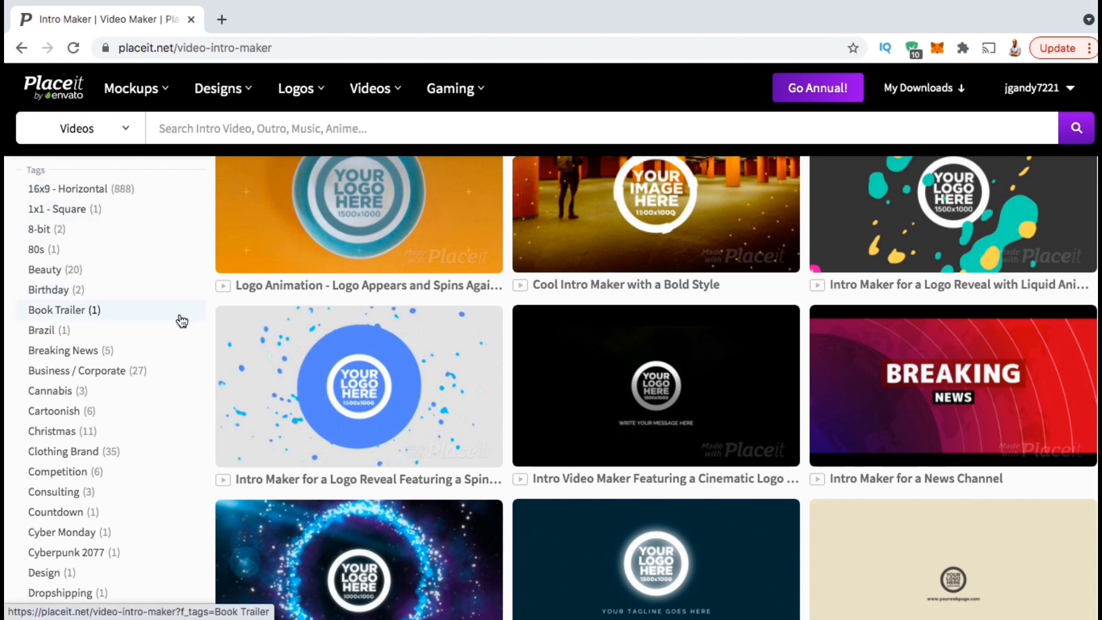
{"action": "scroll", "scroll_direction": "down", "scroll_amount": 3}
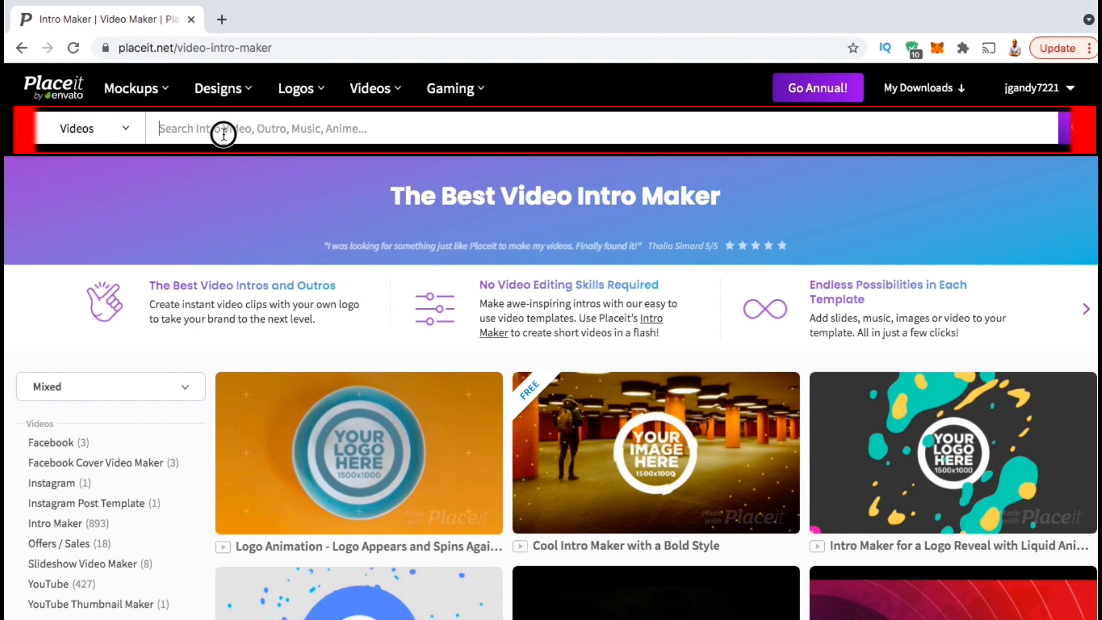
Search the video templates for 'apparel intro'.
{"action": "type", "text": "a"}
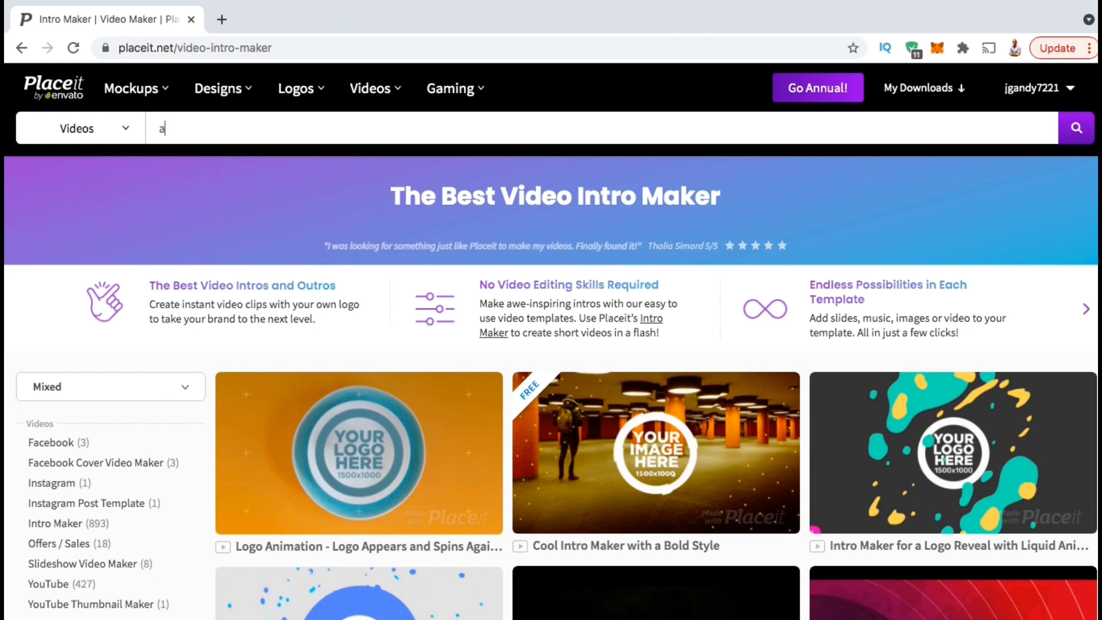
{"action": "type", "text": "pparel intro"}
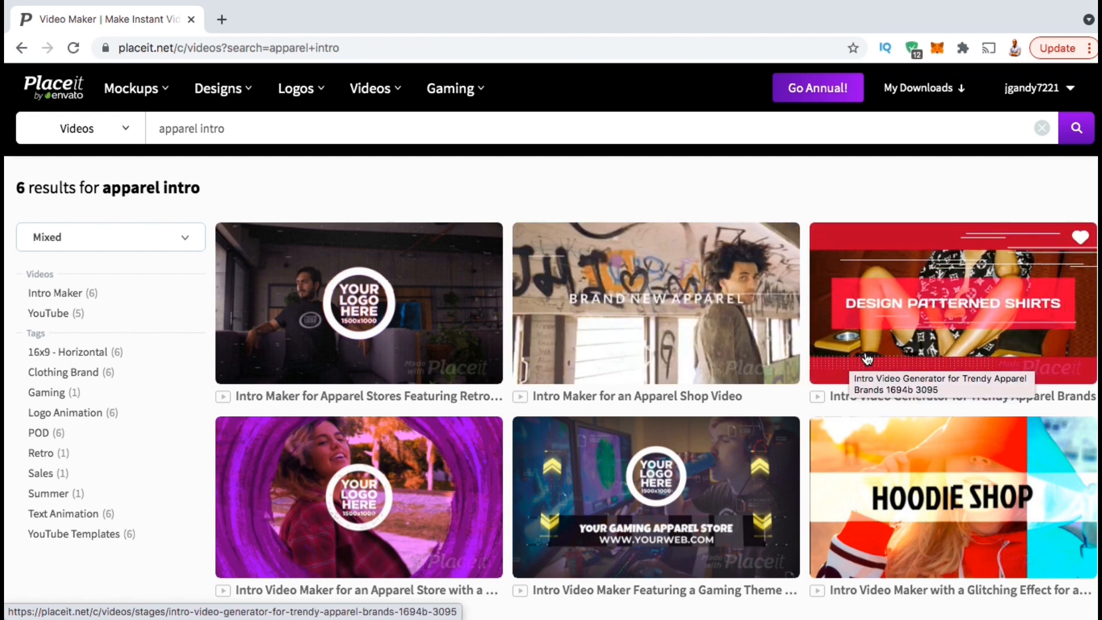
{"action": "mouse_move", "coordinate": [867, 359]}
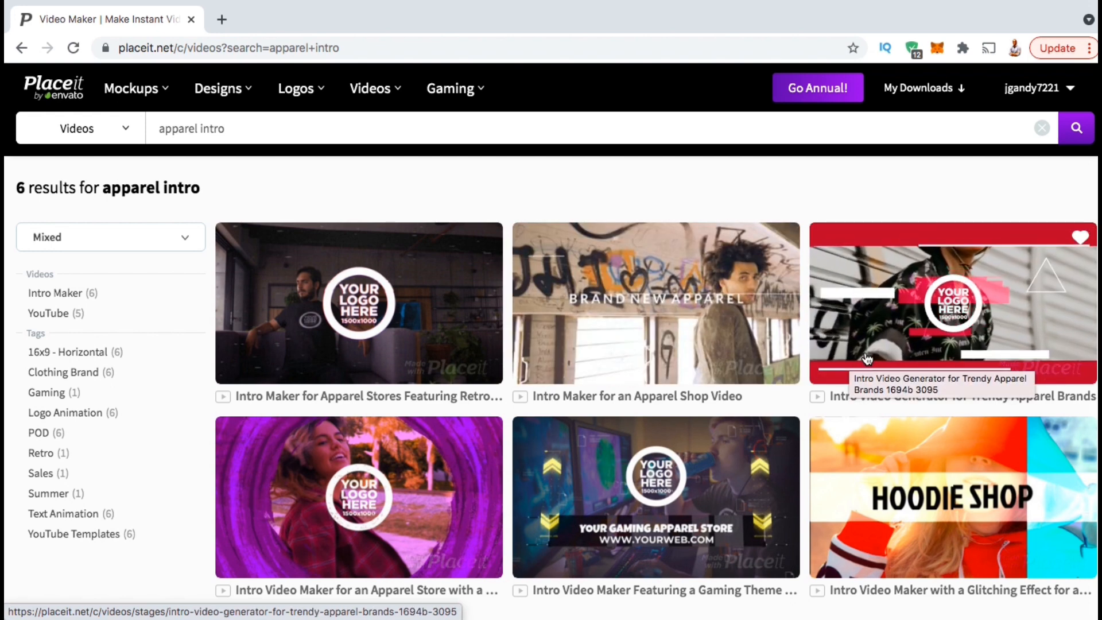
{"action": "mouse_move", "coordinate": [851, 562]}
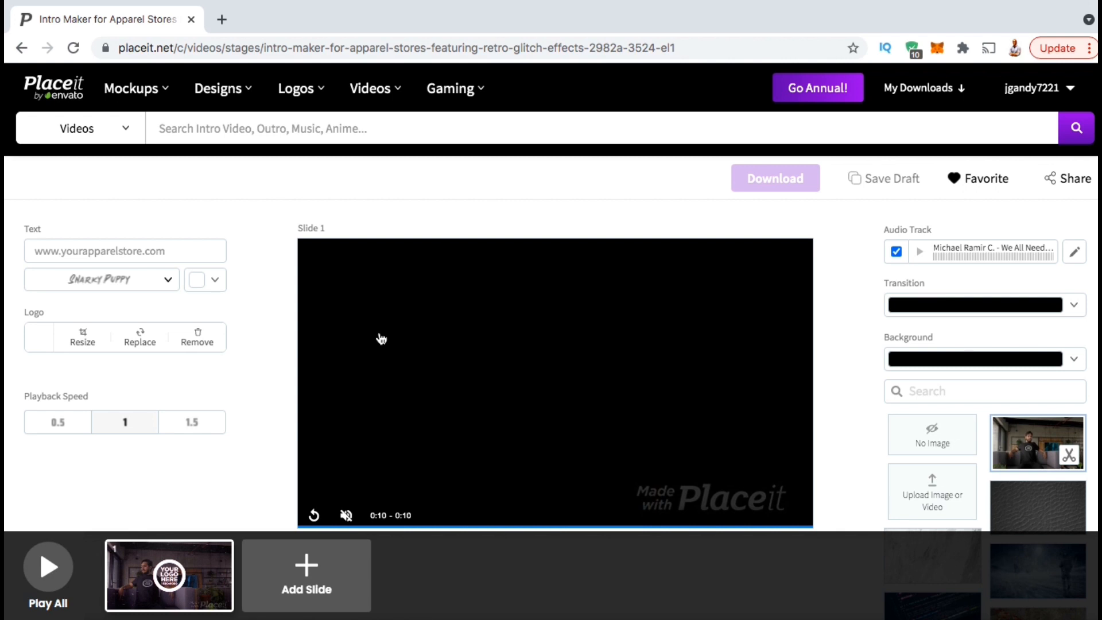
Replace the slide's placeholder website text with 'Shop Martial Arts Apparel'.
{"action": "left_click", "coordinate": [124, 250]}
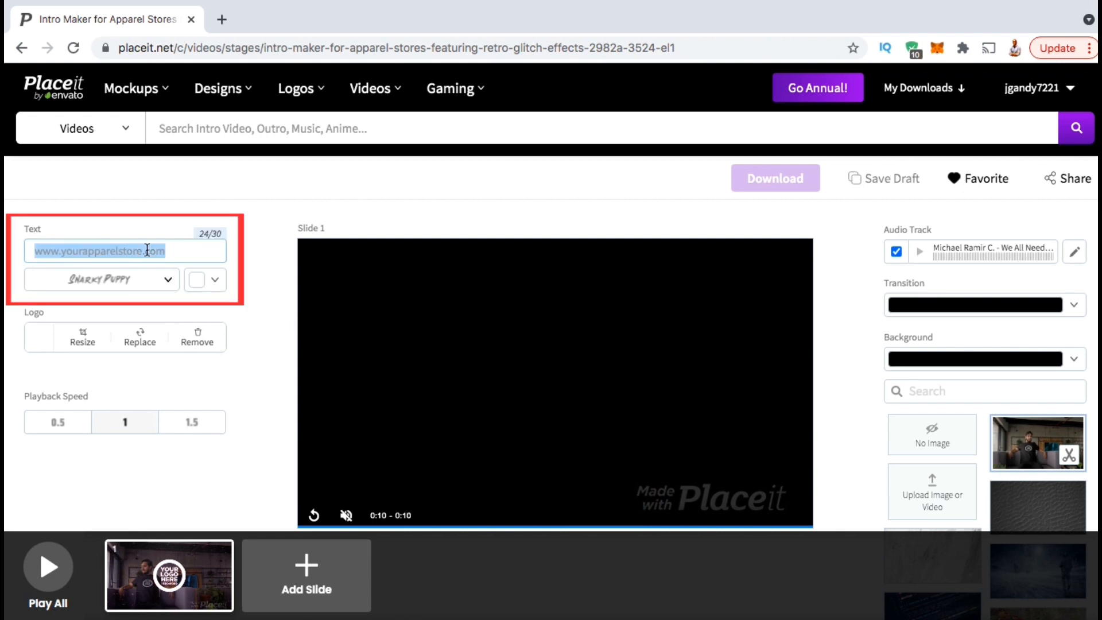
{"action": "type", "text": "Shop Martial Arts Apparel"}
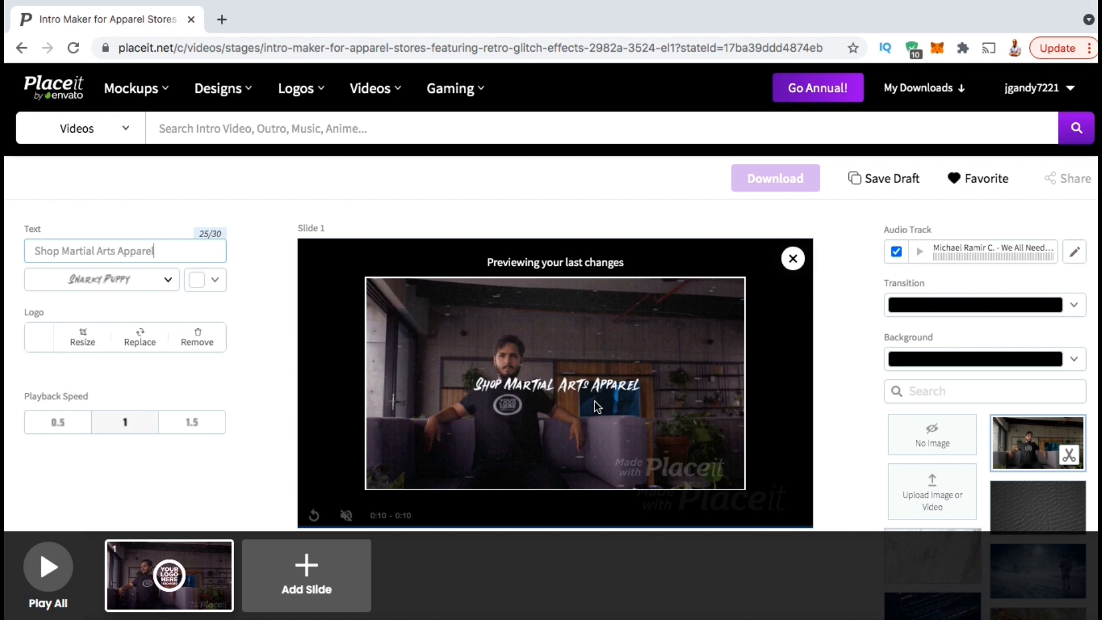
{"action": "mouse_move", "coordinate": [569, 412]}
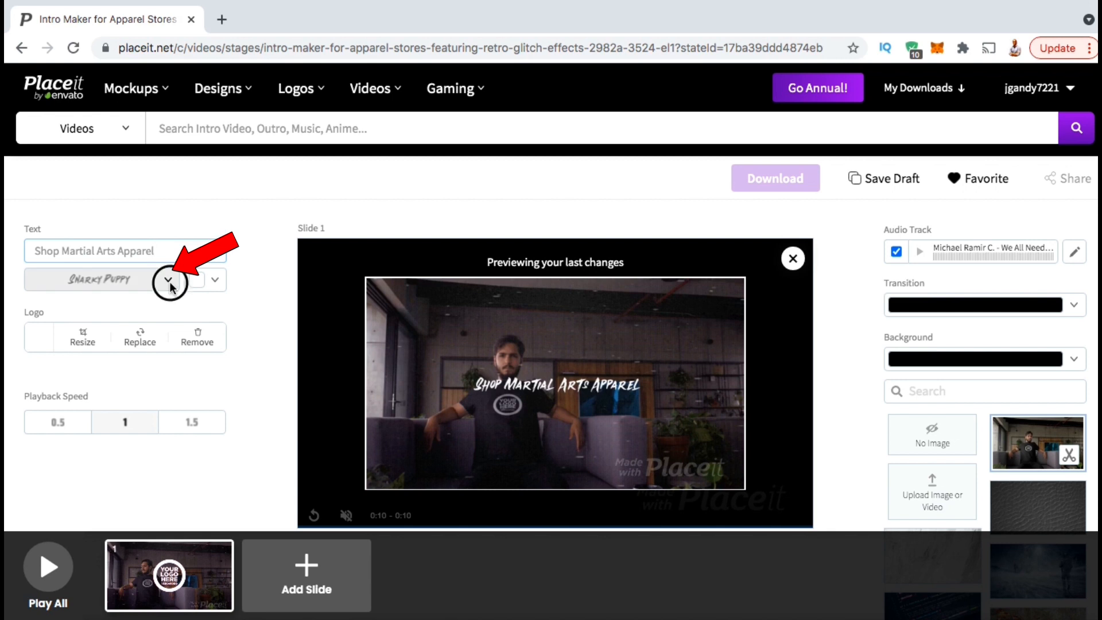
Change the slide text font to Archivo Narrow from the Suggested fonts list.
{"action": "left_click", "coordinate": [167, 282]}
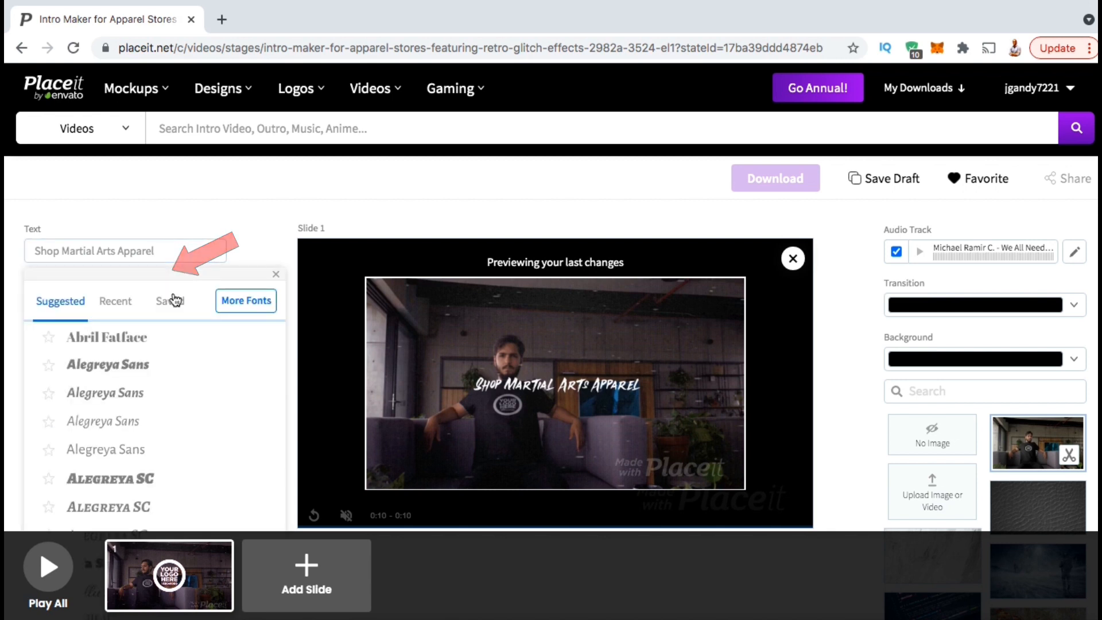
{"action": "scroll", "scroll_direction": "down", "scroll_amount": 3}
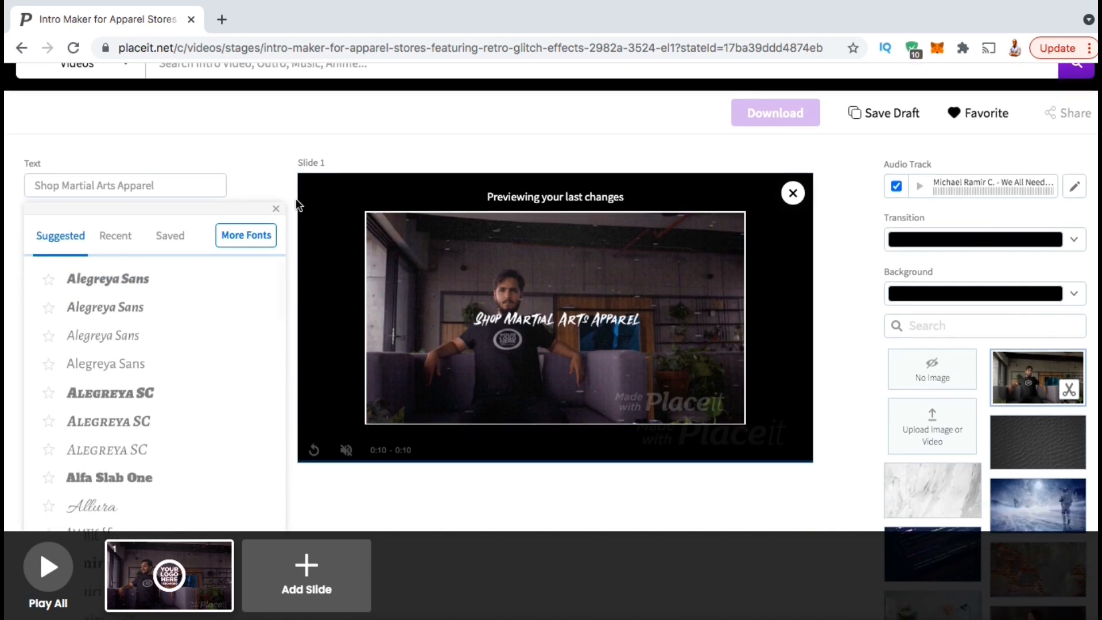
{"action": "scroll", "scroll_direction": "down", "scroll_amount": 3}
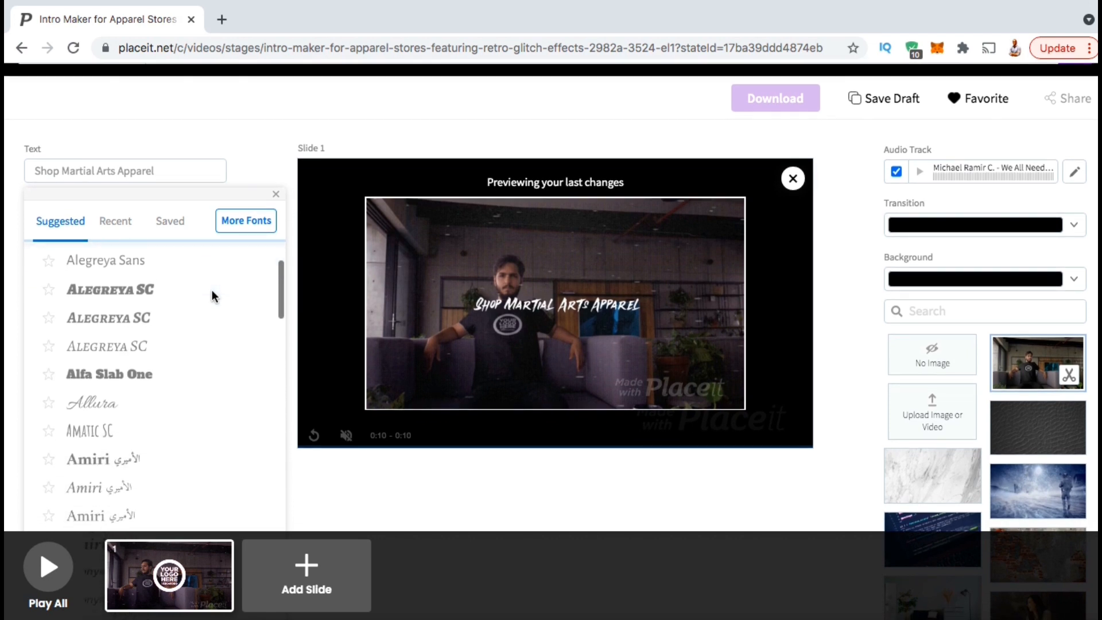
{"action": "scroll", "scroll_direction": "down", "scroll_amount": 3}
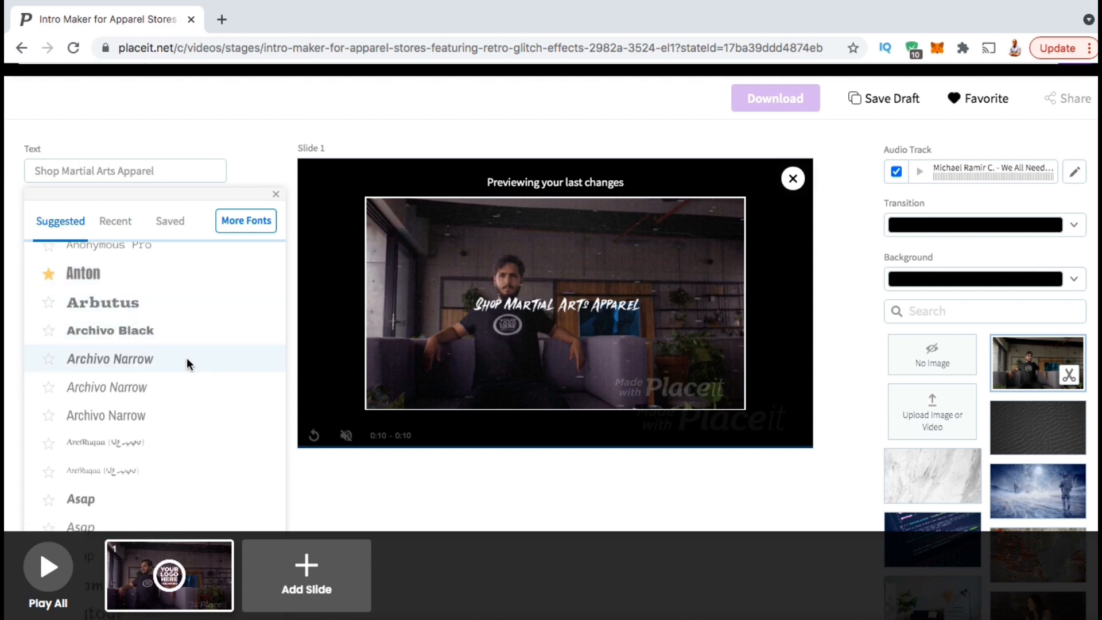
{"action": "left_click", "coordinate": [109, 358]}
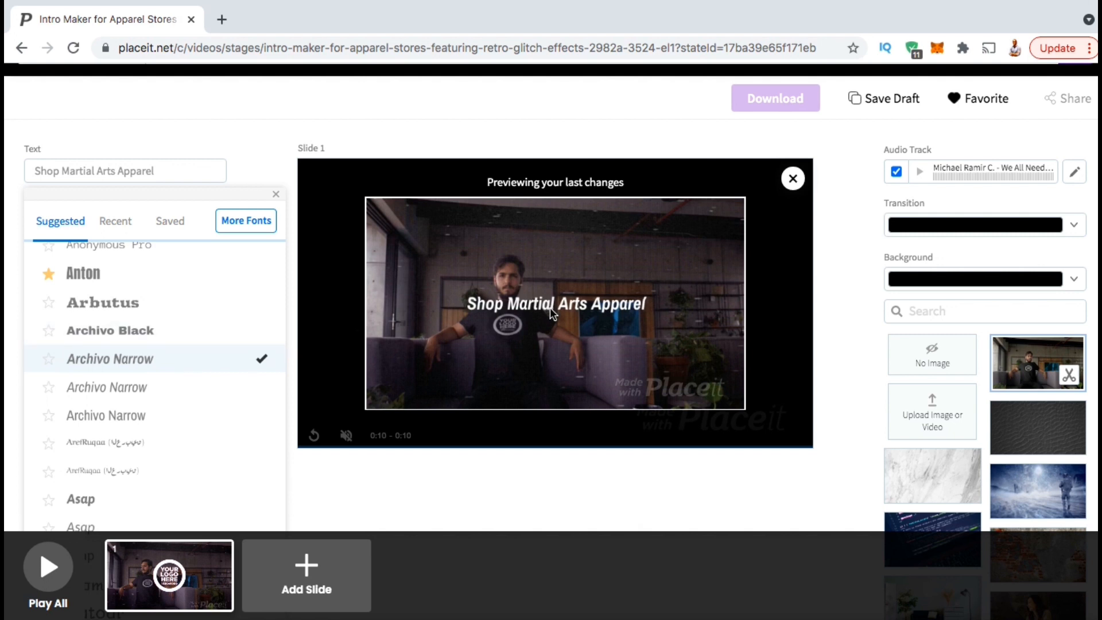
{"action": "mouse_move", "coordinate": [584, 326]}
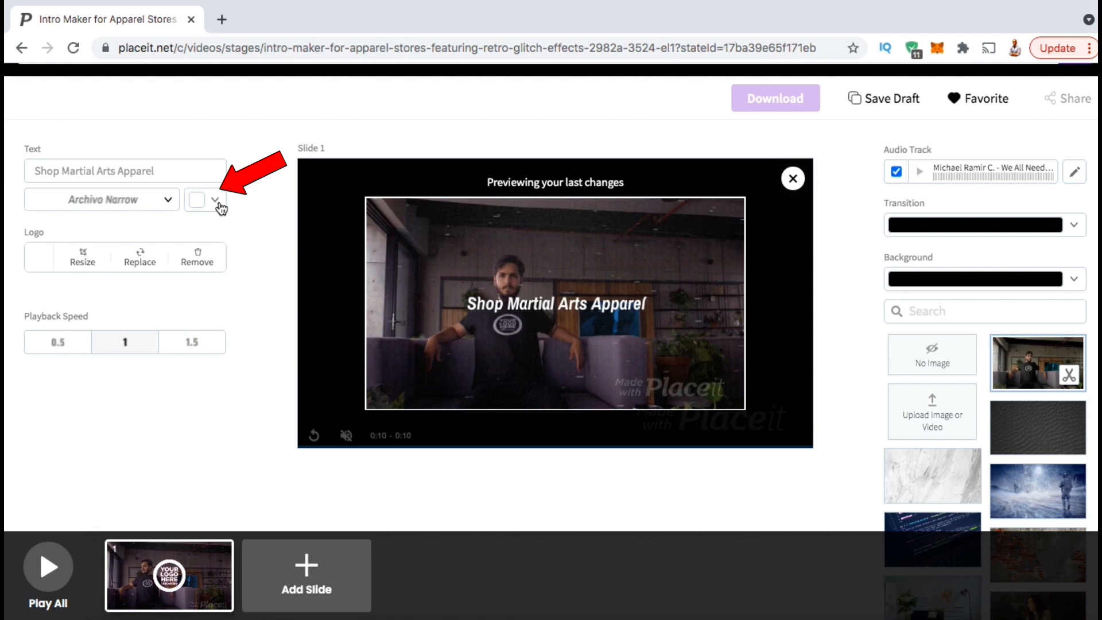
Set the text colour to pale yellow #fff9c9 and close the palette.
{"action": "left_click", "coordinate": [204, 200]}
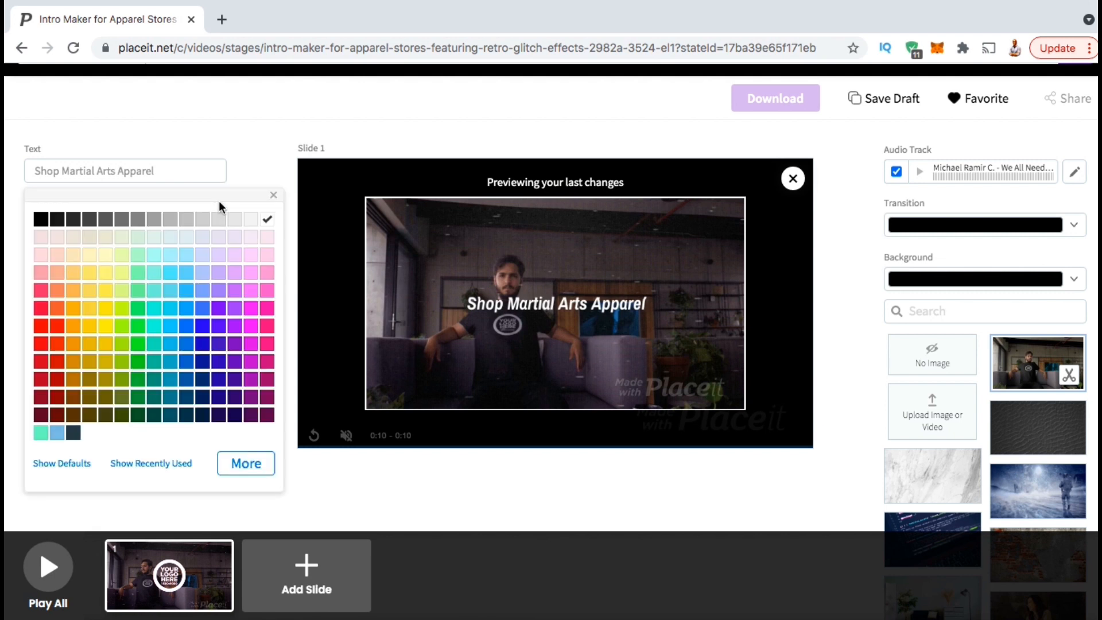
{"action": "left_click", "coordinate": [109, 289]}
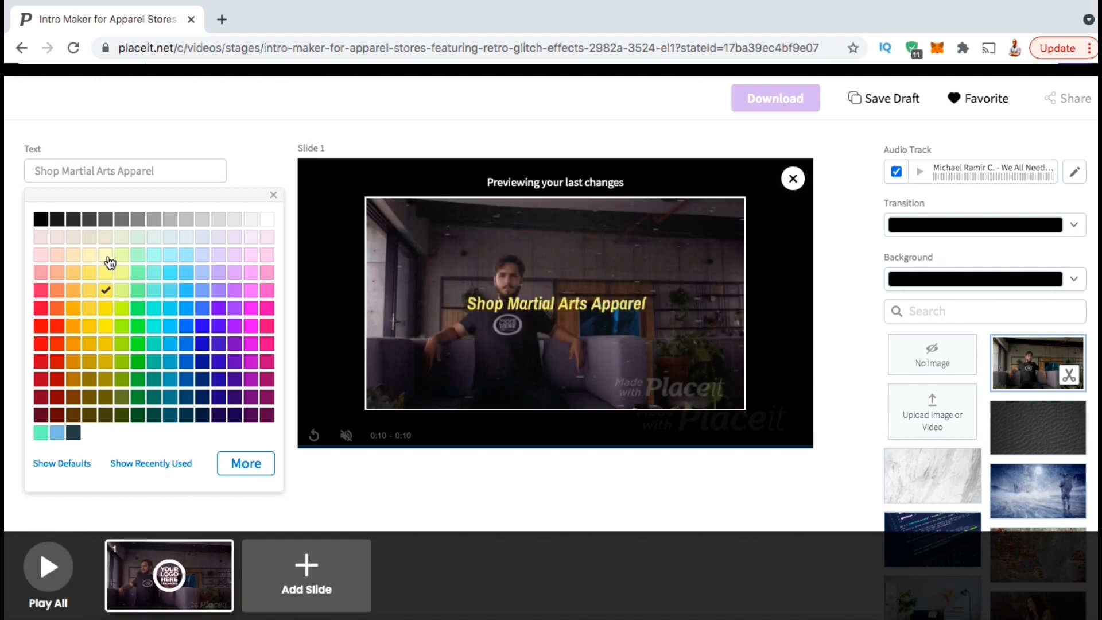
{"action": "left_click", "coordinate": [105, 255]}
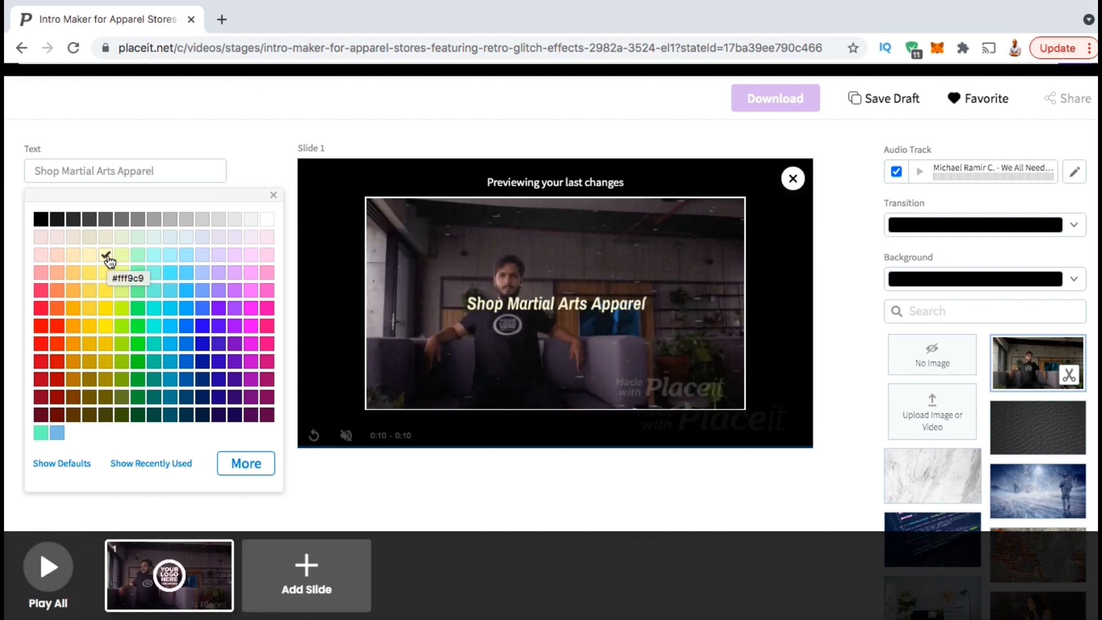
{"action": "left_click", "coordinate": [106, 255]}
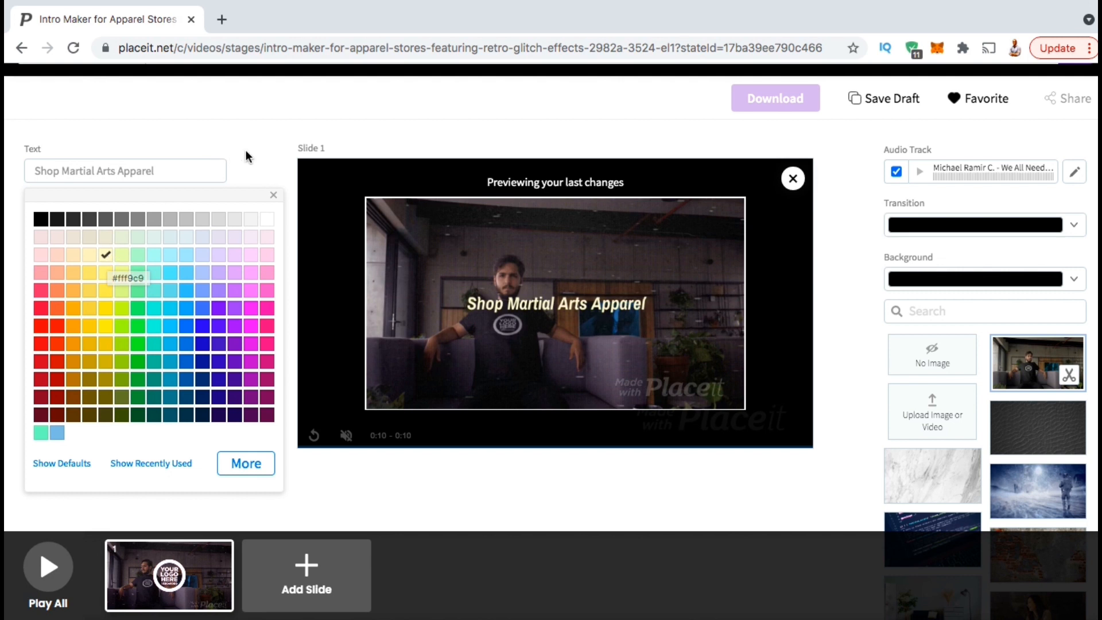
{"action": "left_click", "coordinate": [273, 194]}
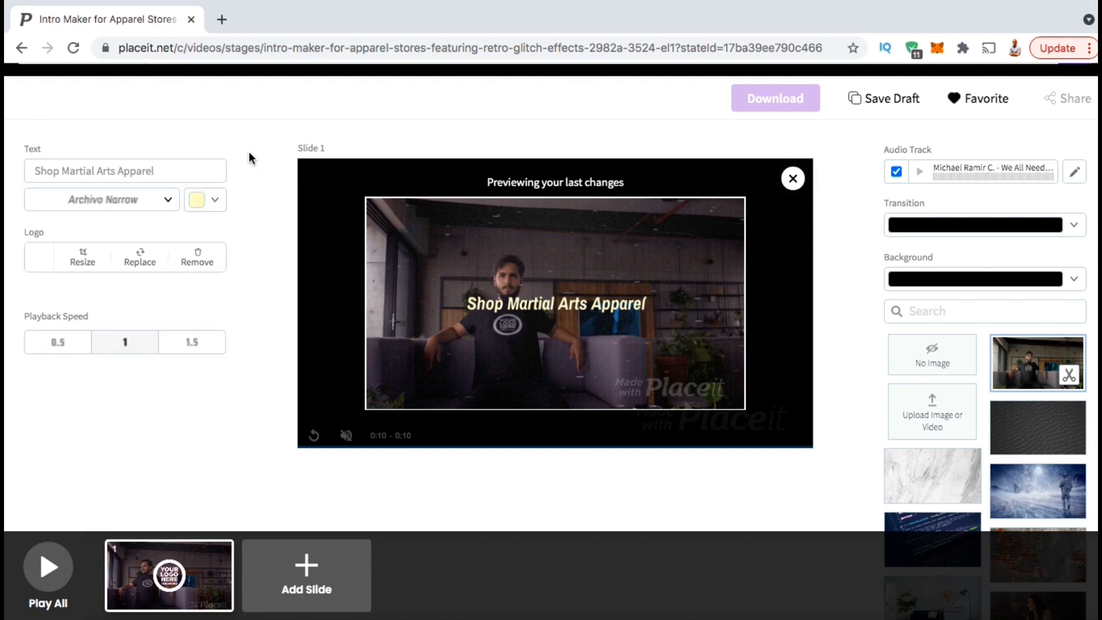
{"action": "mouse_move", "coordinate": [253, 168]}
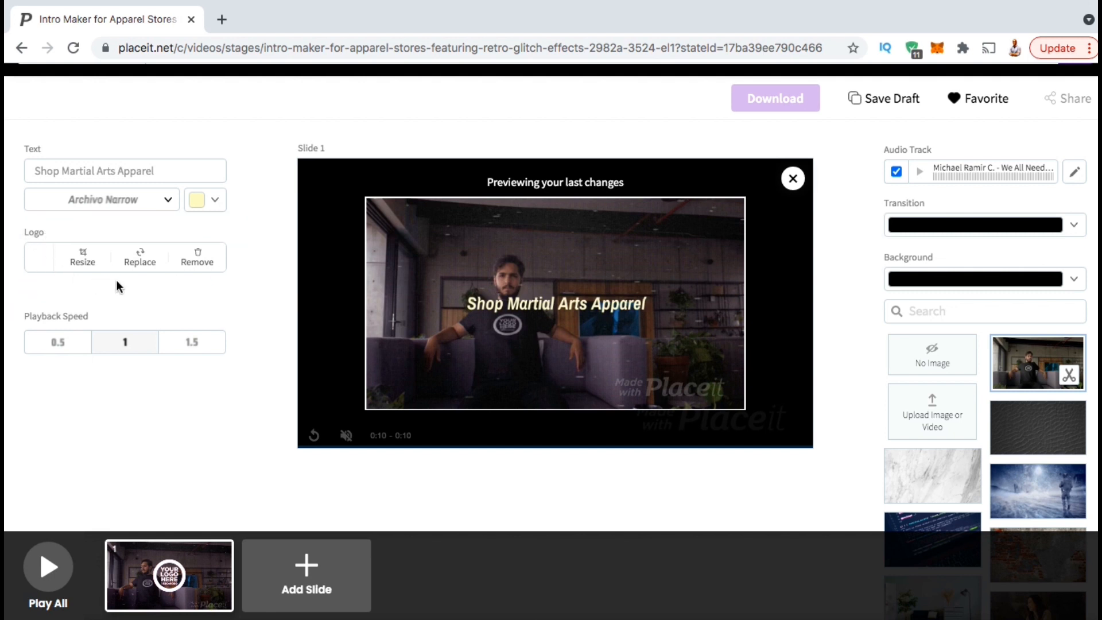
{"action": "mouse_move", "coordinate": [142, 270]}
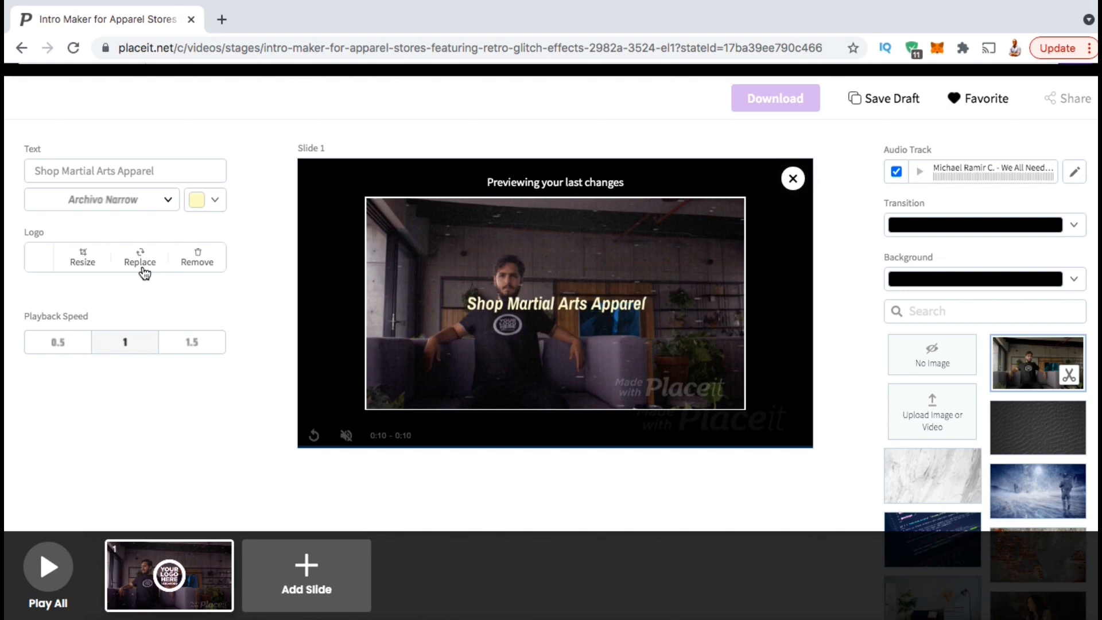
Upload the karate-kick silhouette as the logo, shrink and reposition it, and apply the crop.
{"action": "left_click", "coordinate": [140, 257]}
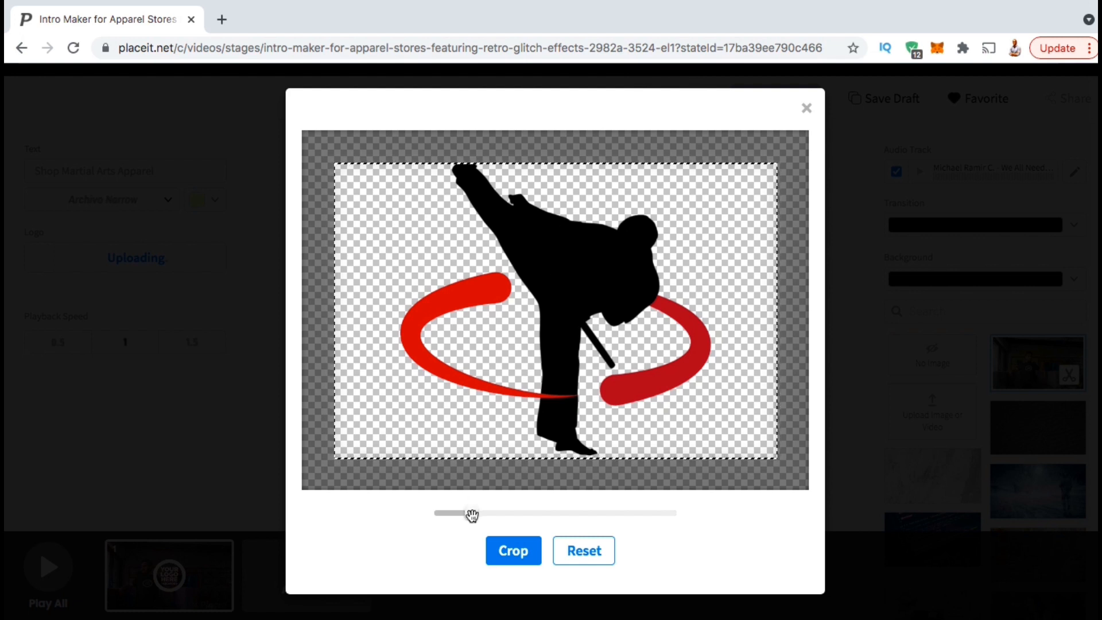
{"action": "left_click_drag", "start_coordinate": [471, 513], "coordinate": [469, 513]}
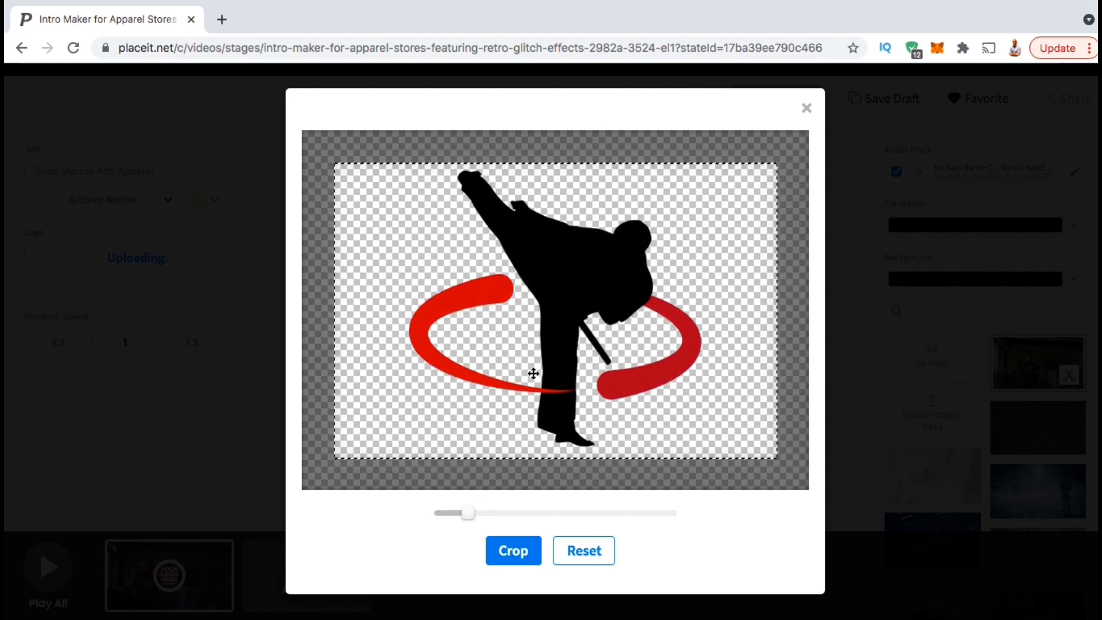
{"action": "left_click_drag", "start_coordinate": [532, 373], "coordinate": [573, 351]}
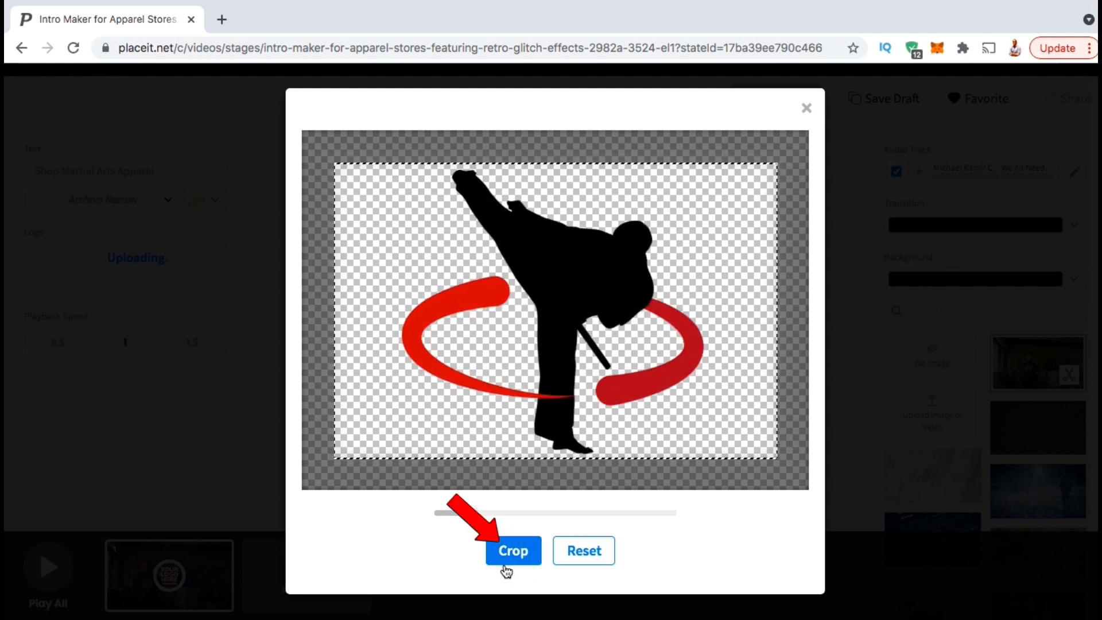
{"action": "left_click", "coordinate": [512, 549]}
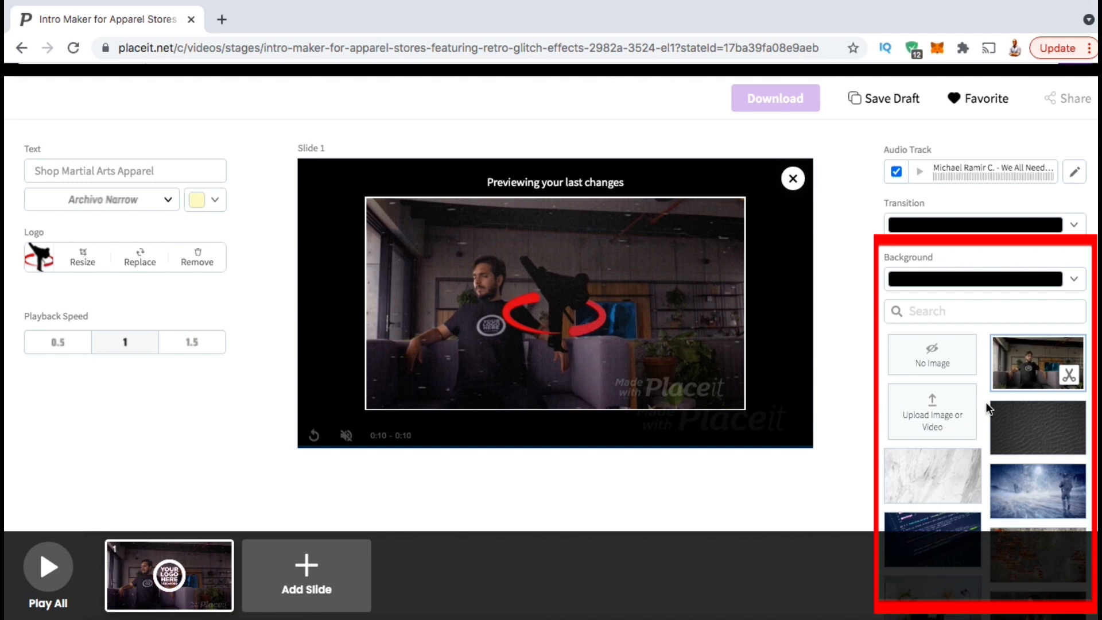
Search backgrounds for 'boxing' and set the neon-lit fighters clip as slide 1's background.
{"action": "scroll", "scroll_direction": "down", "scroll_amount": 3}
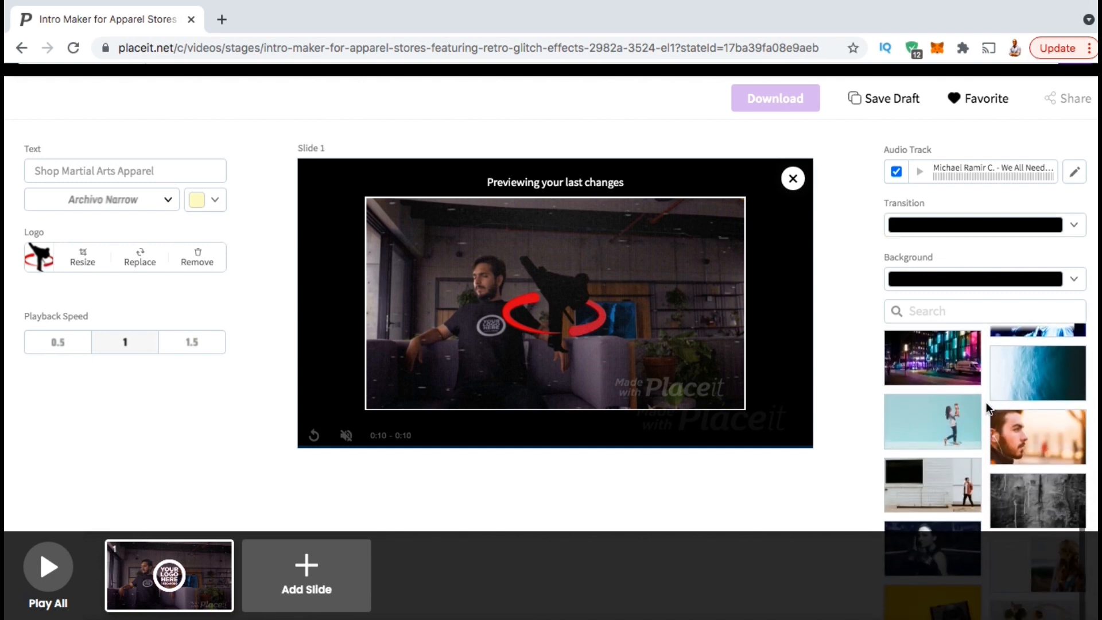
{"action": "scroll", "scroll_direction": "down", "scroll_amount": 3}
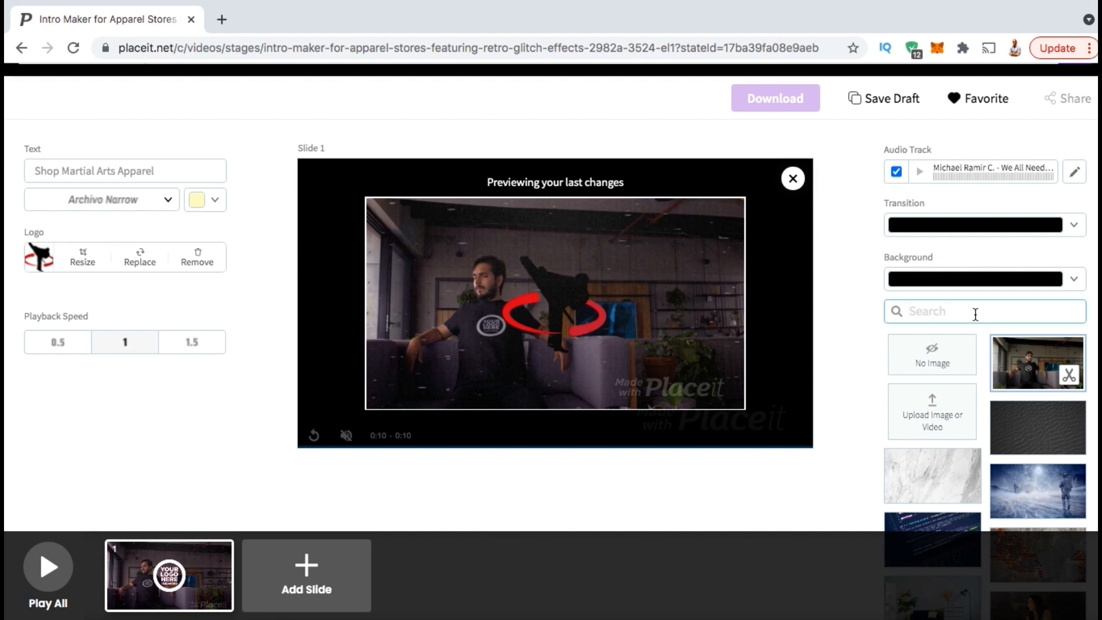
{"action": "type", "text": "boxing"}
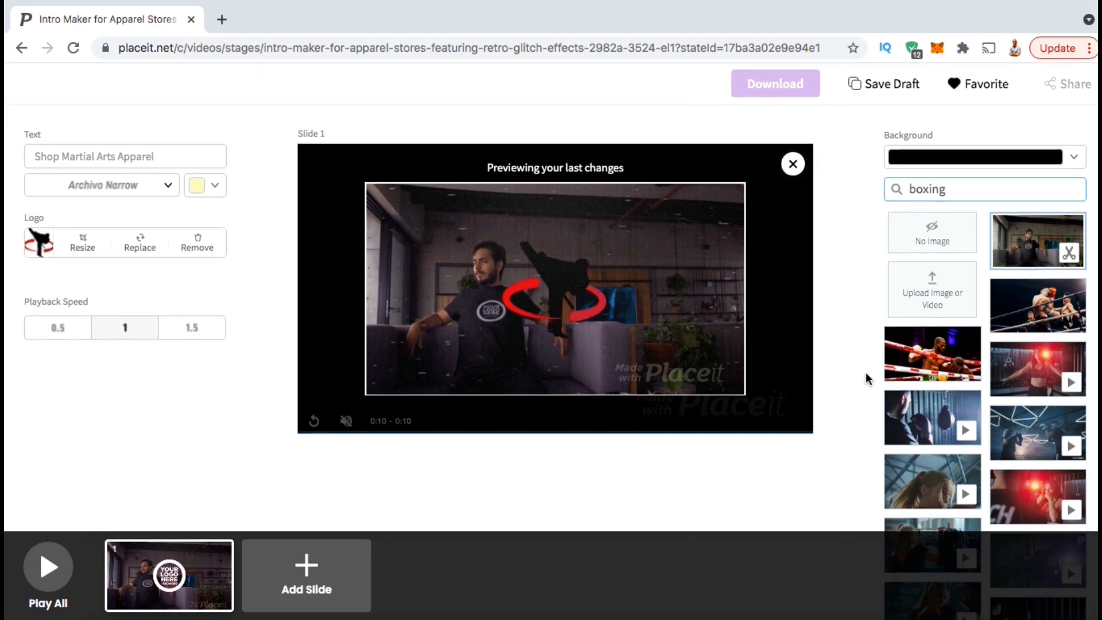
{"action": "scroll", "scroll_direction": "down", "scroll_amount": 3}
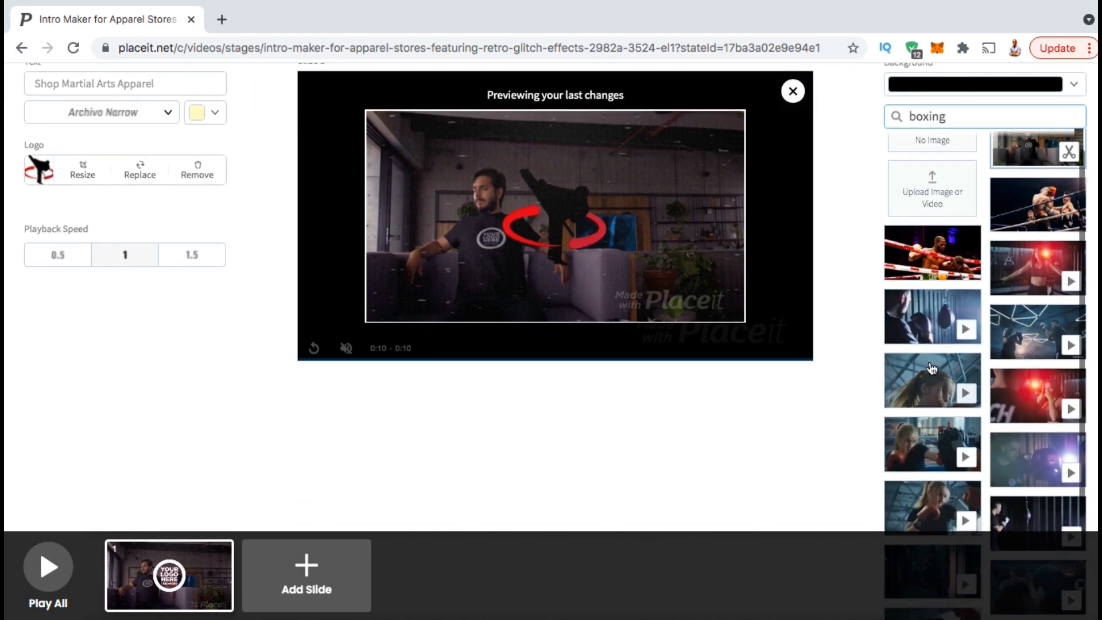
{"action": "scroll", "scroll_direction": "down", "scroll_amount": 3}
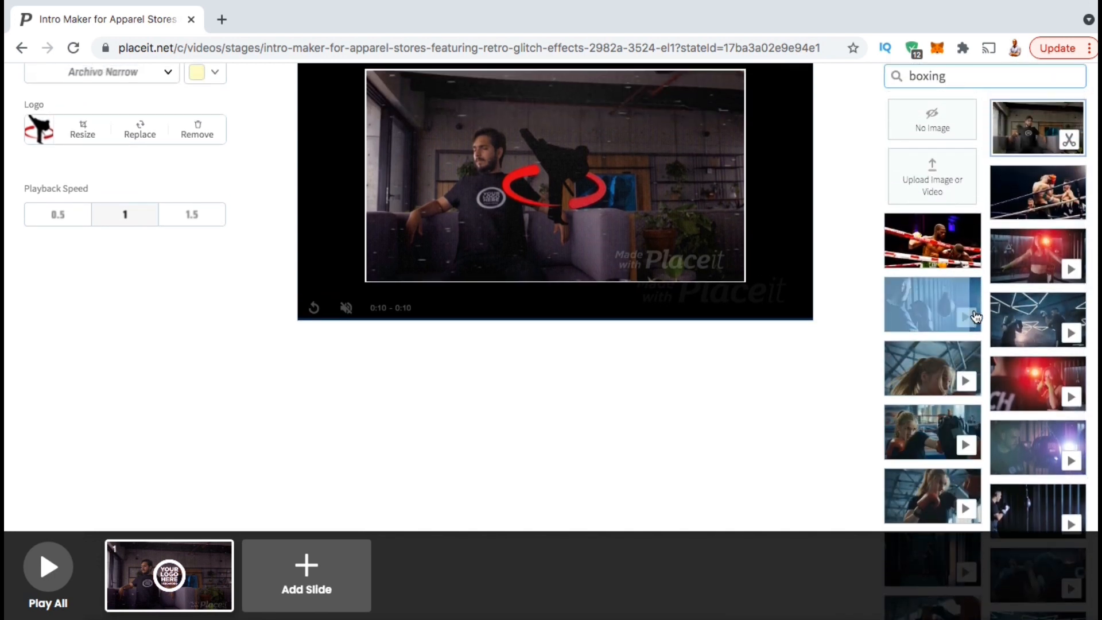
{"action": "left_click", "coordinate": [1038, 318]}
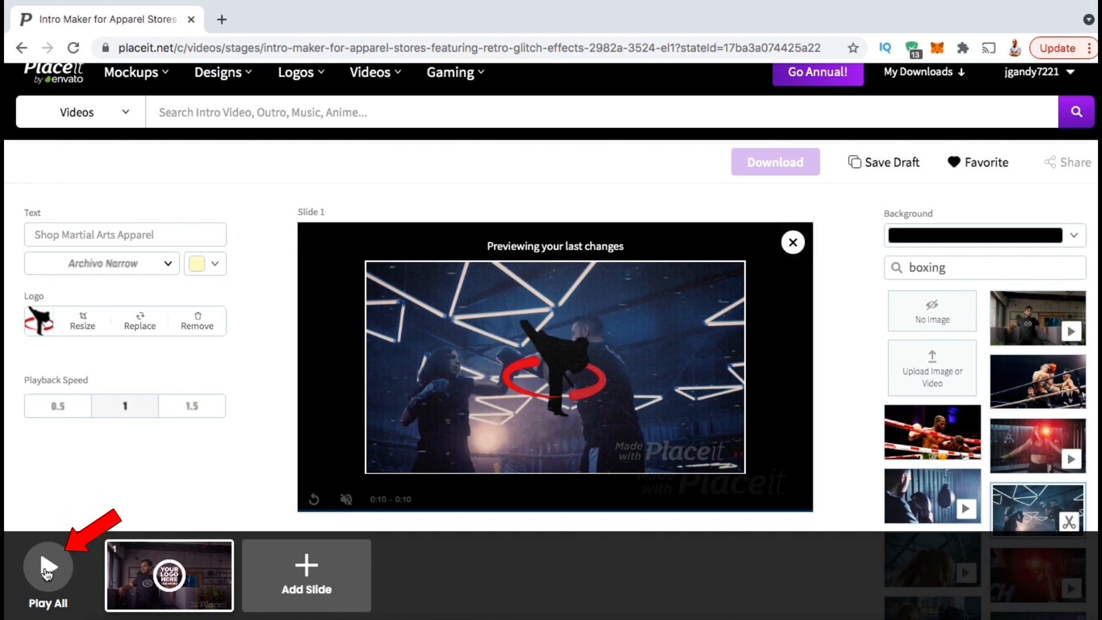
{"action": "left_click", "coordinate": [776, 161]}
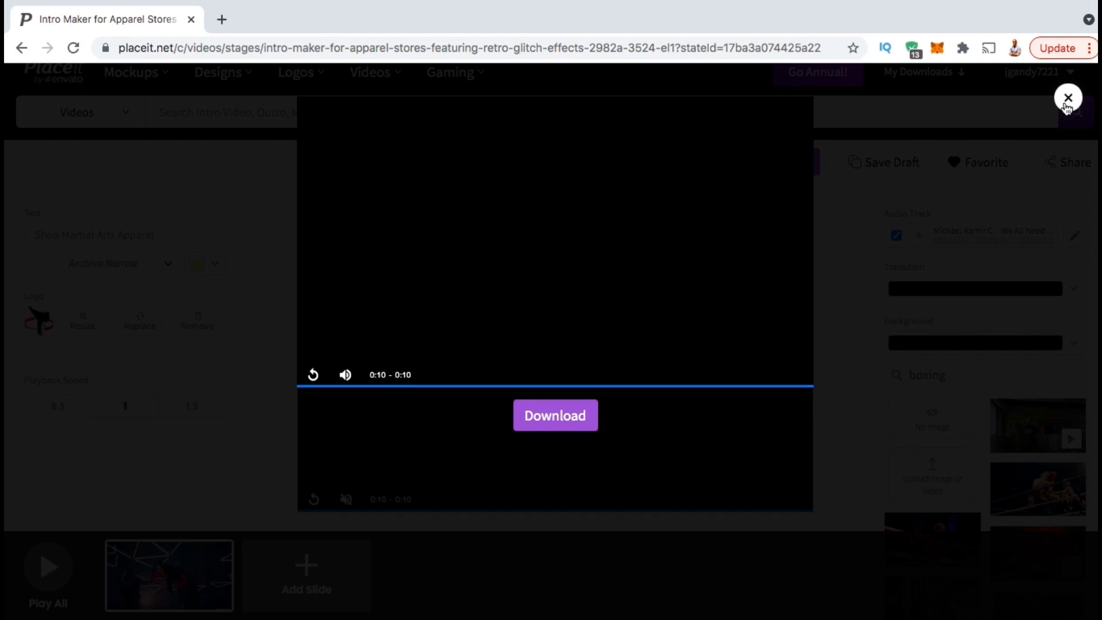
{"action": "left_click", "coordinate": [1067, 96]}
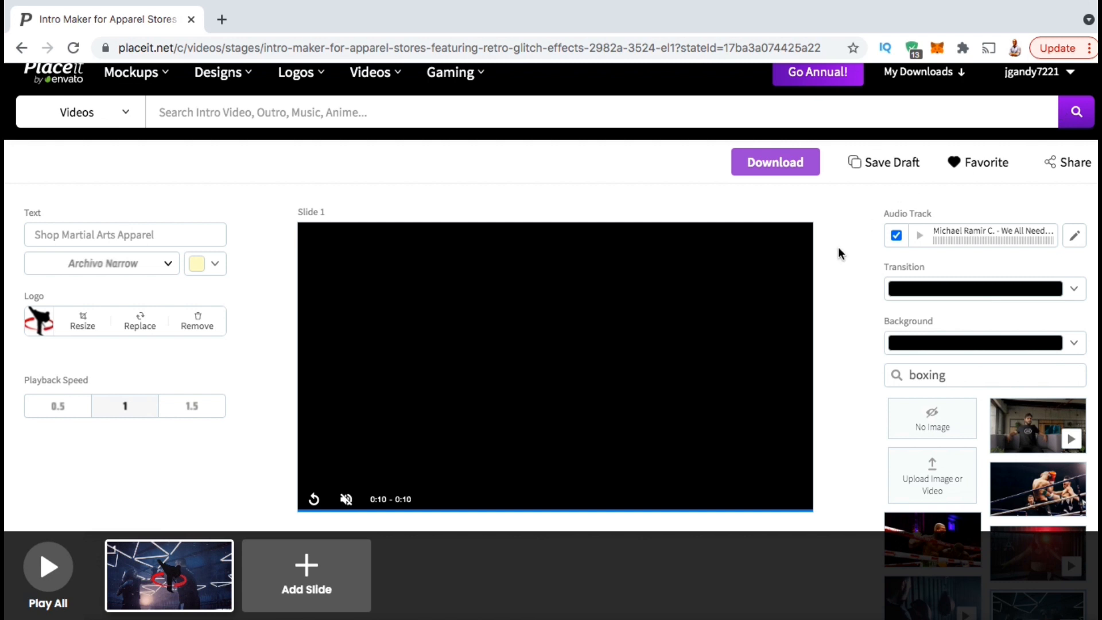
Upload the dumbbell-lifting gym video as the background and accept its crop and trim.
{"action": "scroll", "scroll_direction": "down", "scroll_amount": 3}
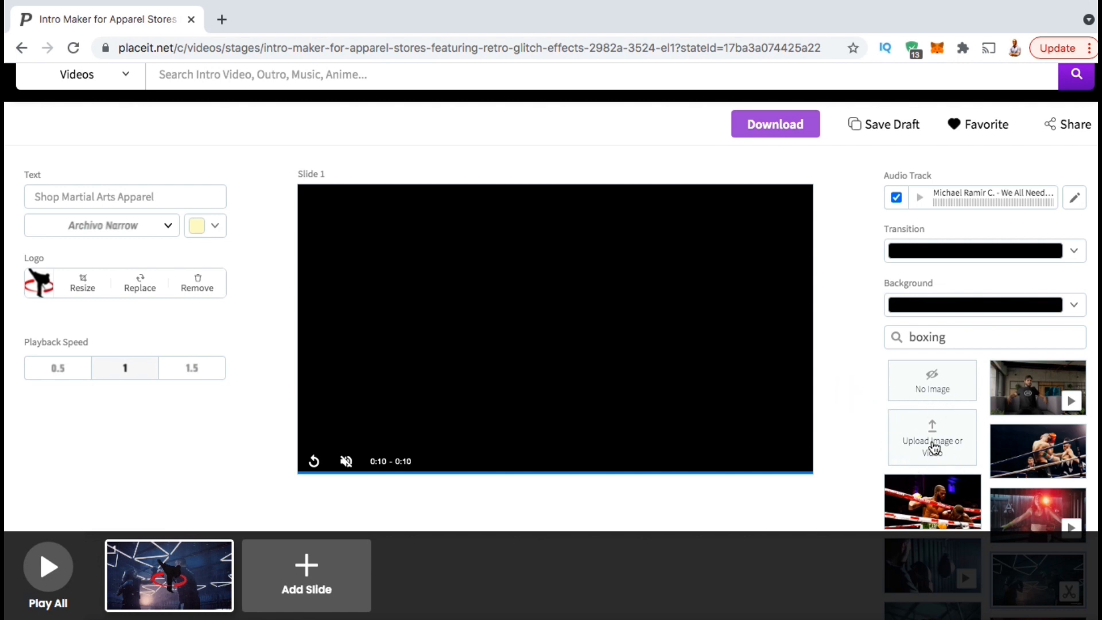
{"action": "left_click", "coordinate": [932, 439]}
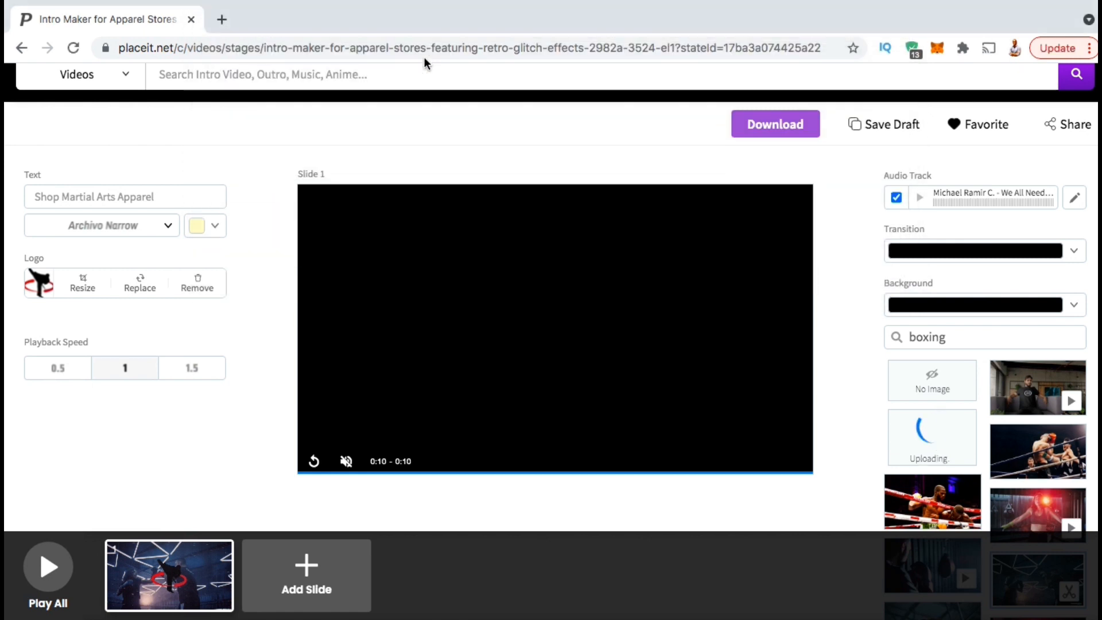
{"action": "mouse_move", "coordinate": [253, 329]}
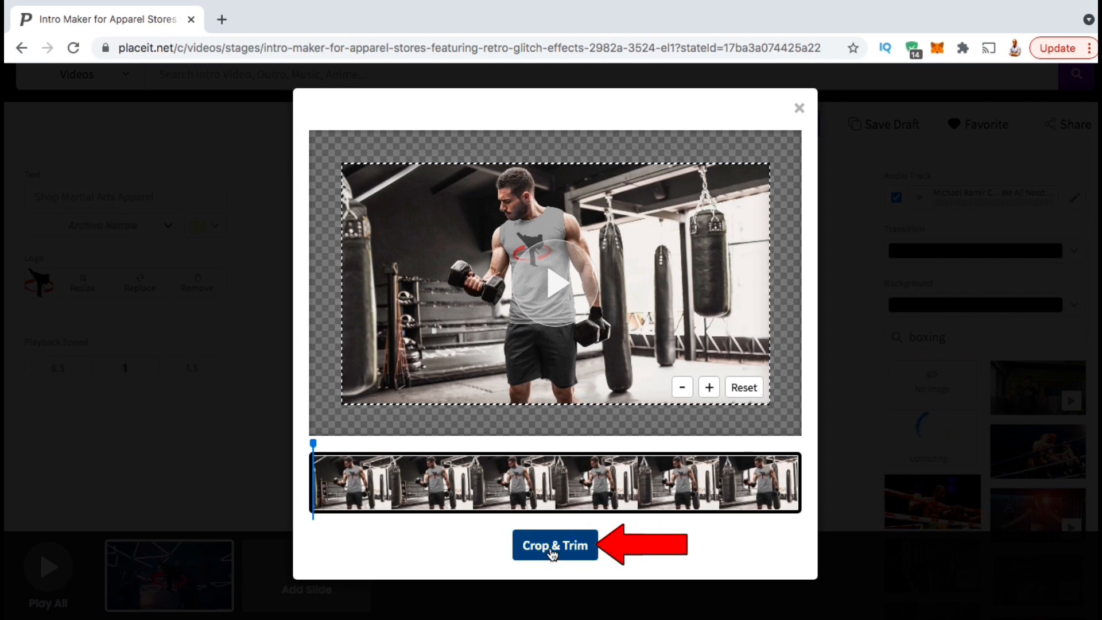
{"action": "left_click", "coordinate": [555, 544]}
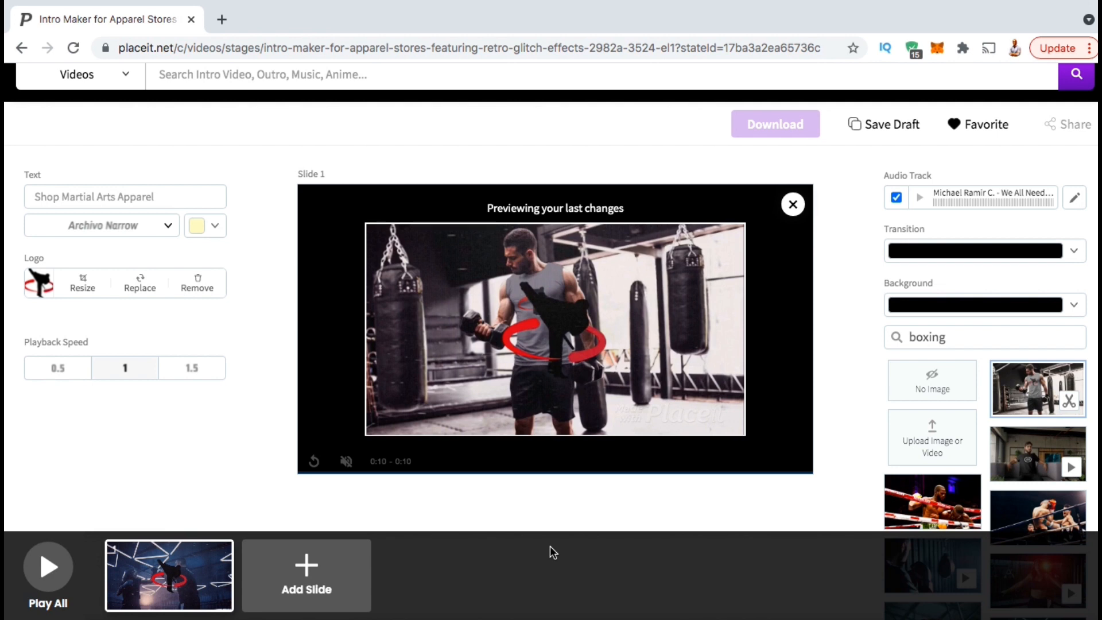
{"action": "mouse_move", "coordinate": [673, 472]}
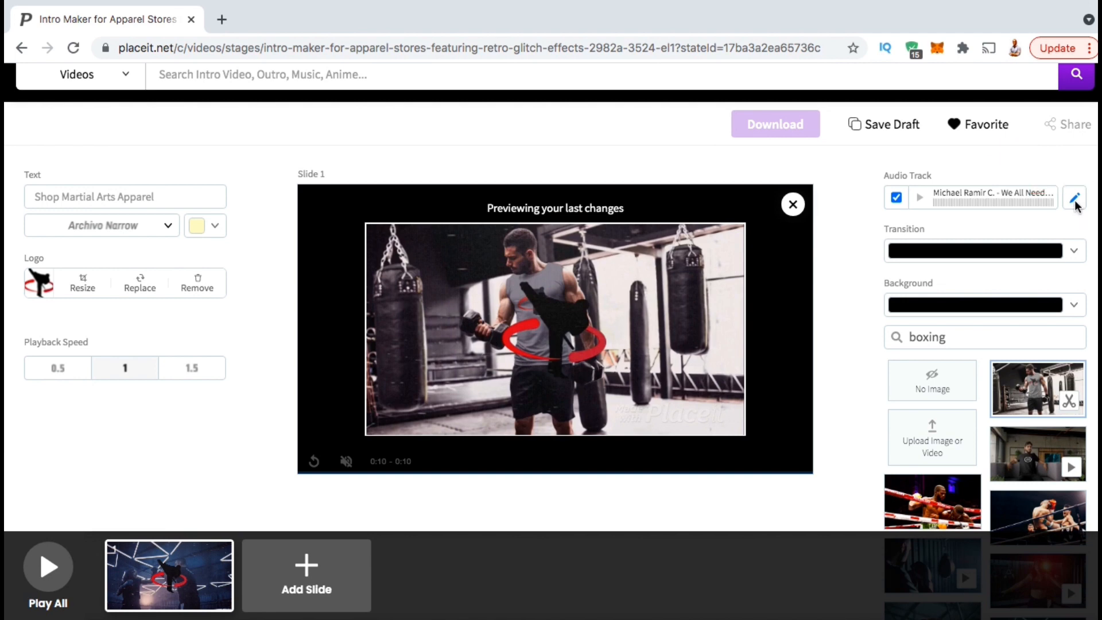
Filter the Audio Library to the Motivational genre.
{"action": "left_click", "coordinate": [1072, 198]}
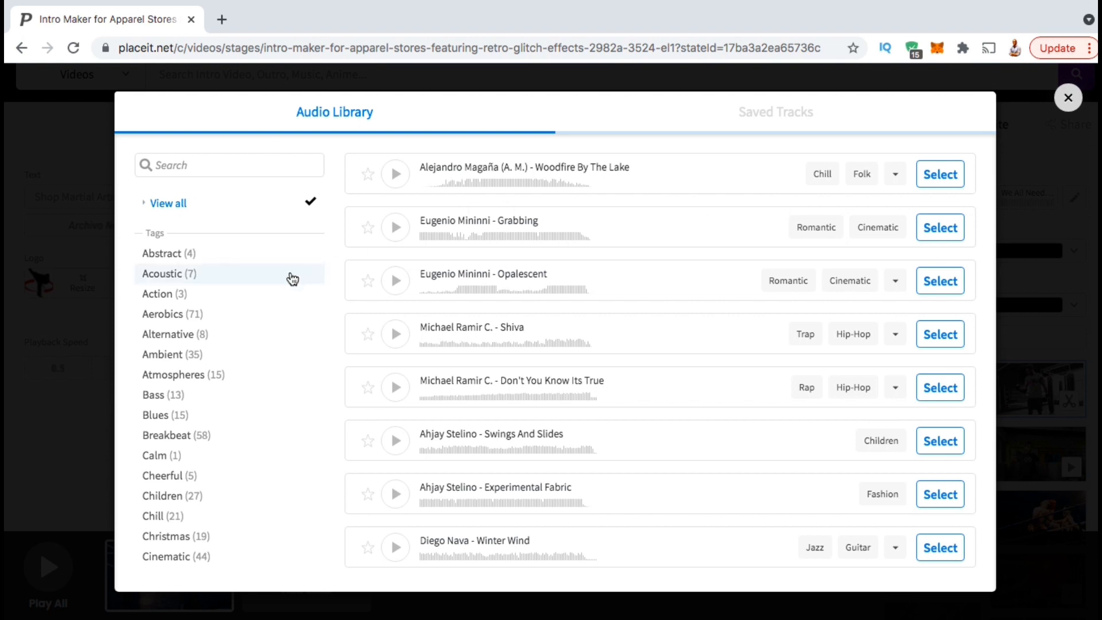
{"action": "scroll", "scroll_direction": "down", "scroll_amount": 3}
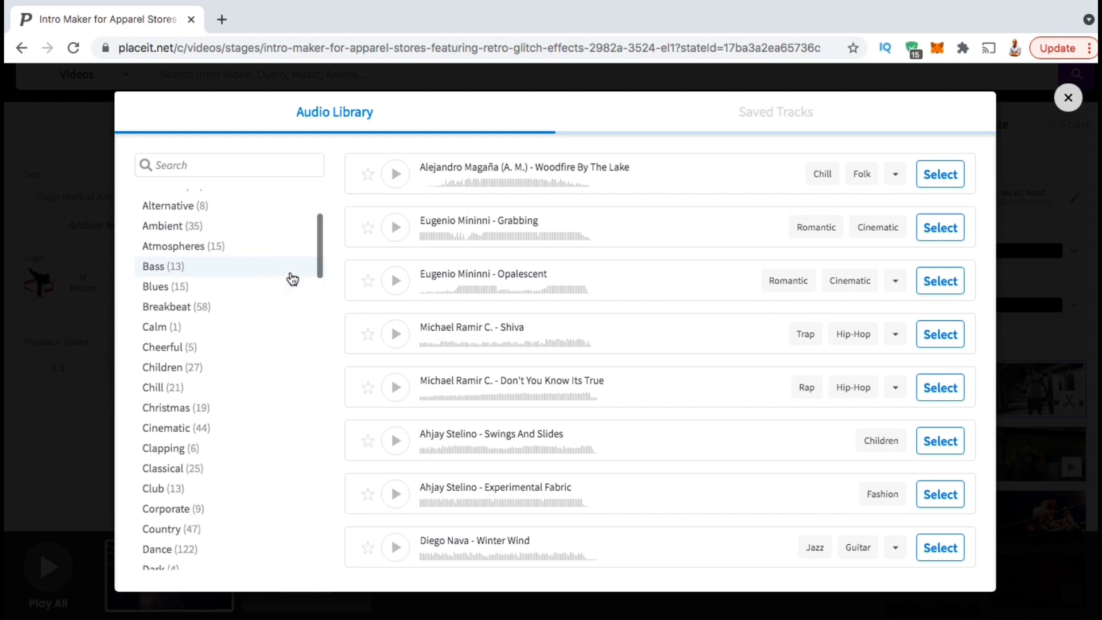
{"action": "scroll", "scroll_direction": "down", "scroll_amount": 3}
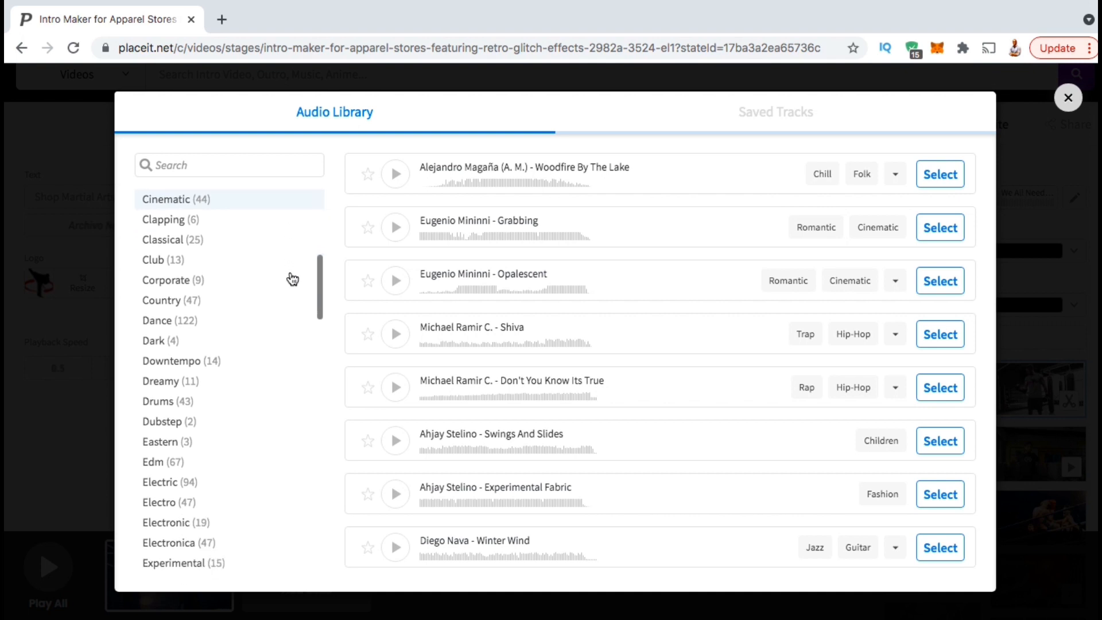
{"action": "scroll", "scroll_direction": "down", "scroll_amount": 3}
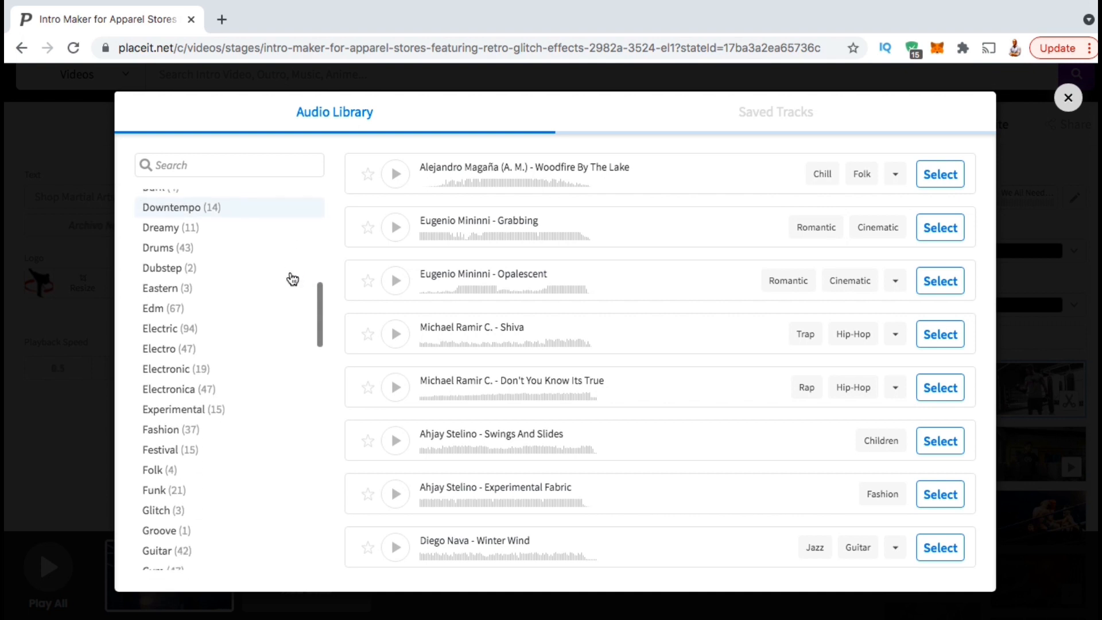
{"action": "scroll", "scroll_direction": "down", "scroll_amount": 3}
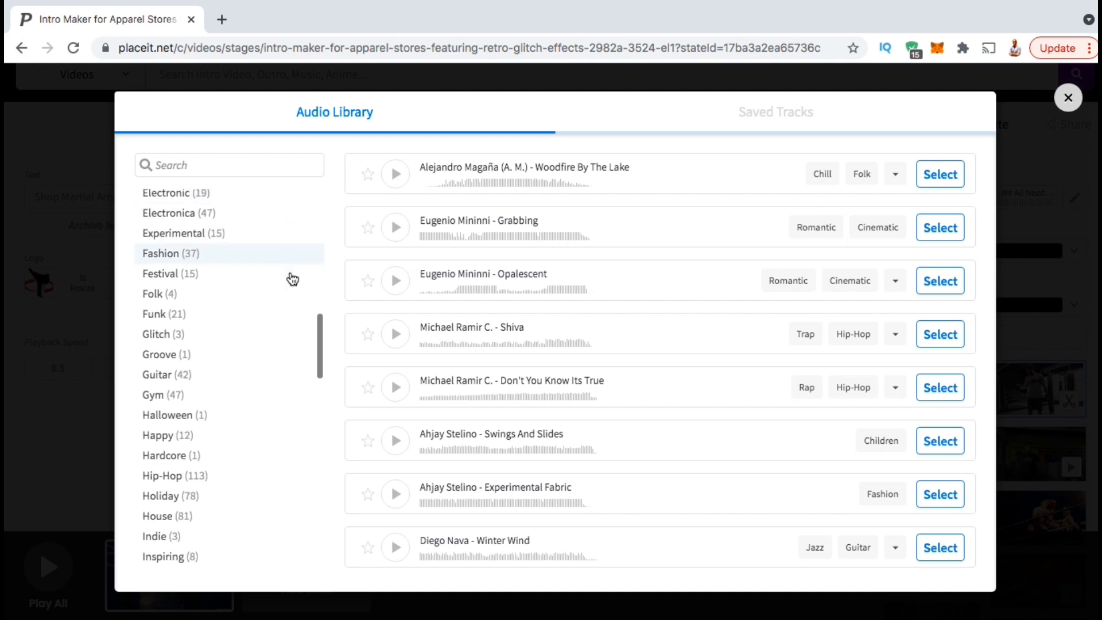
{"action": "scroll", "scroll_direction": "down", "scroll_amount": 3}
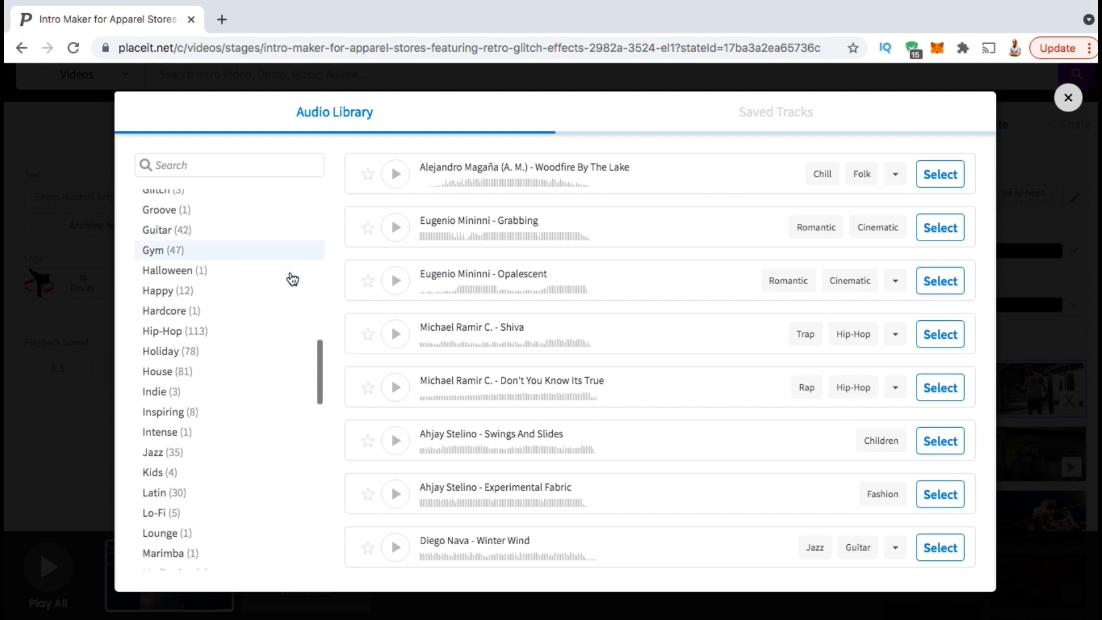
{"action": "scroll", "scroll_direction": "down", "scroll_amount": 3}
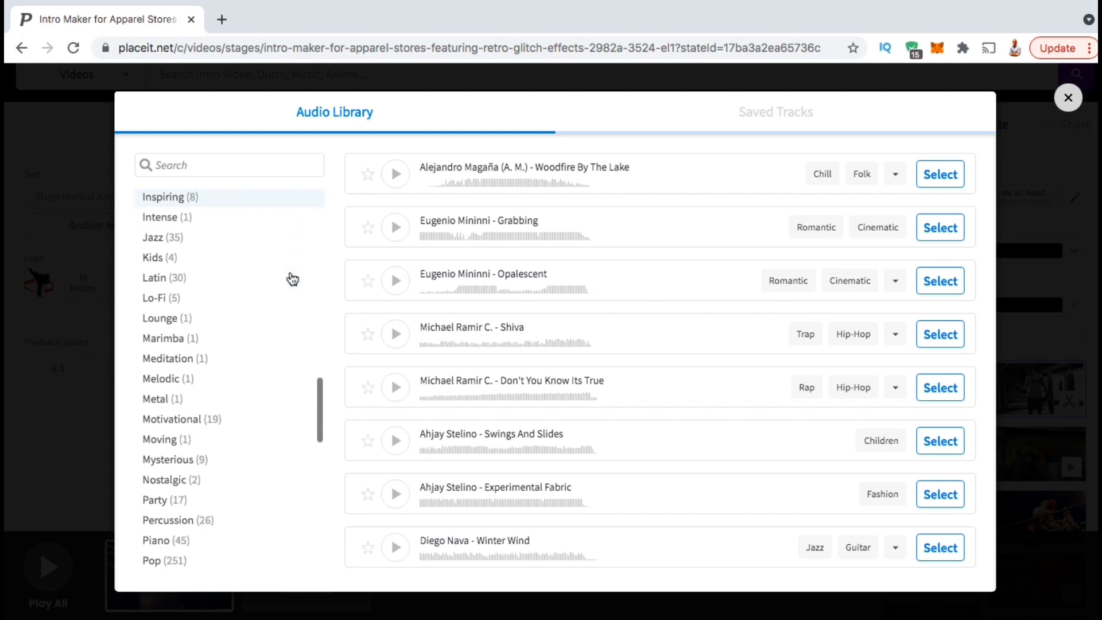
{"action": "scroll", "scroll_direction": "down", "scroll_amount": 3}
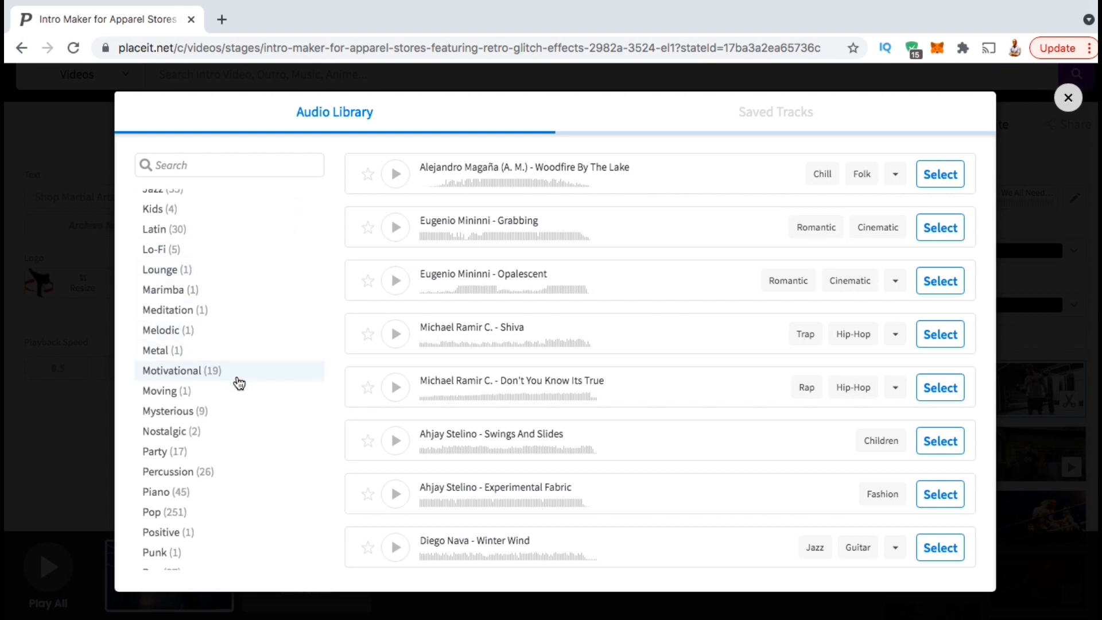
{"action": "left_click", "coordinate": [181, 371]}
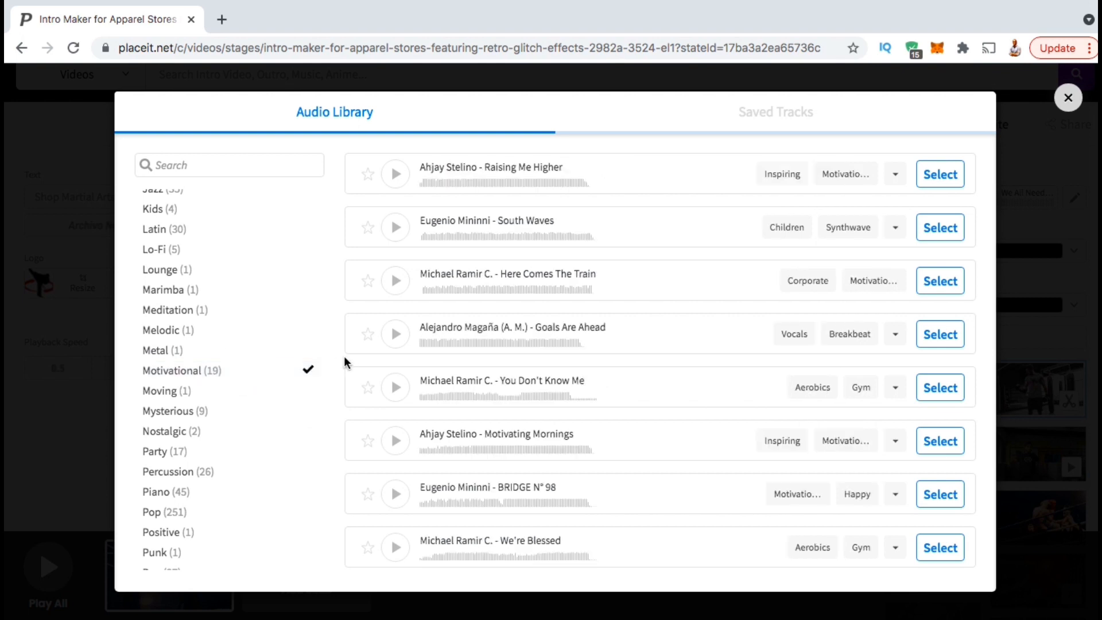
Audition the Goals Are Ahead, Here Comes The Train and South Waves tracks.
{"action": "left_click", "coordinate": [396, 334]}
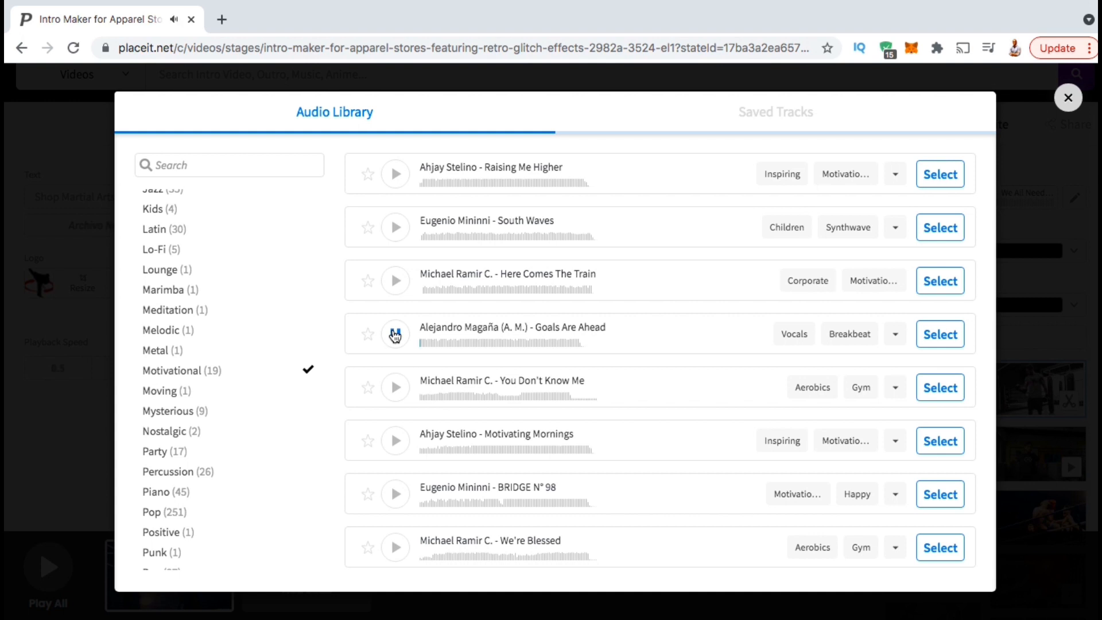
{"action": "left_click", "coordinate": [394, 334]}
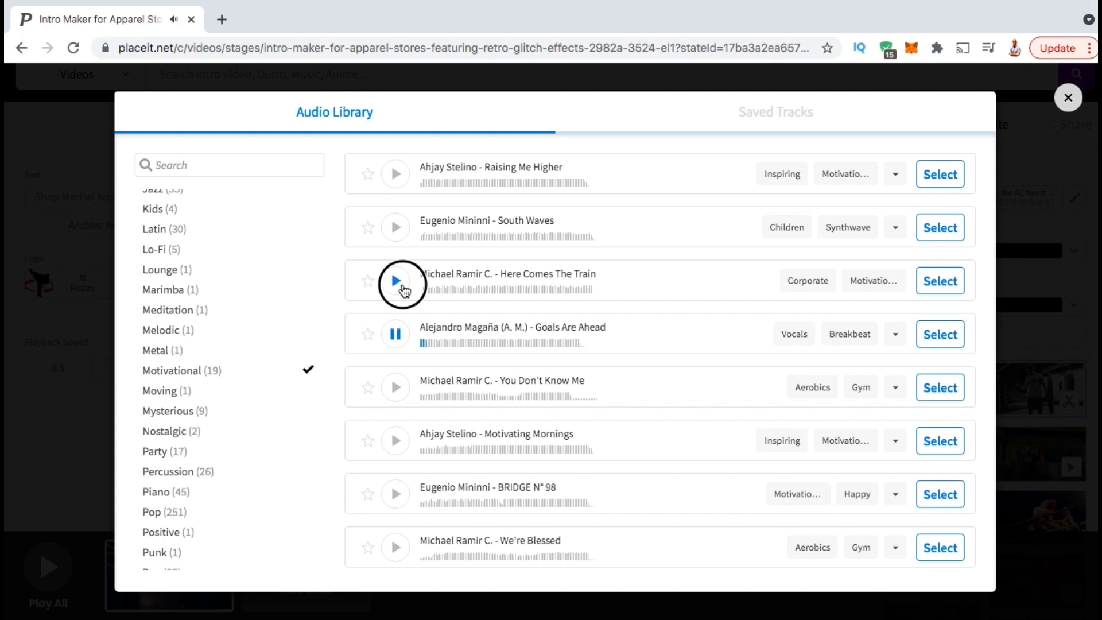
{"action": "left_click", "coordinate": [395, 280]}
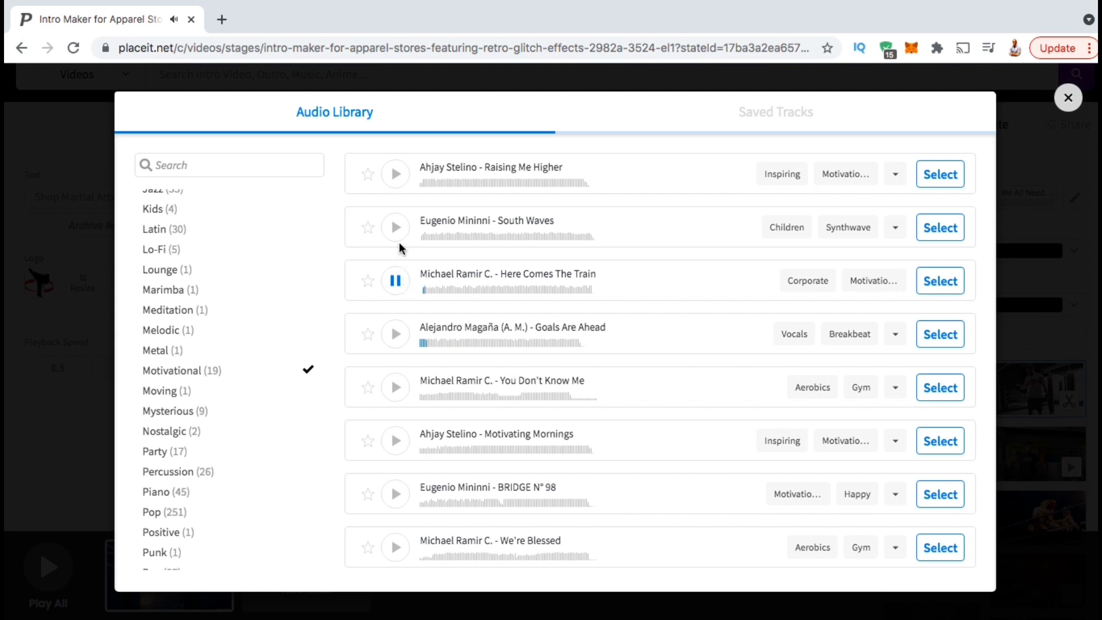
{"action": "left_click", "coordinate": [394, 175]}
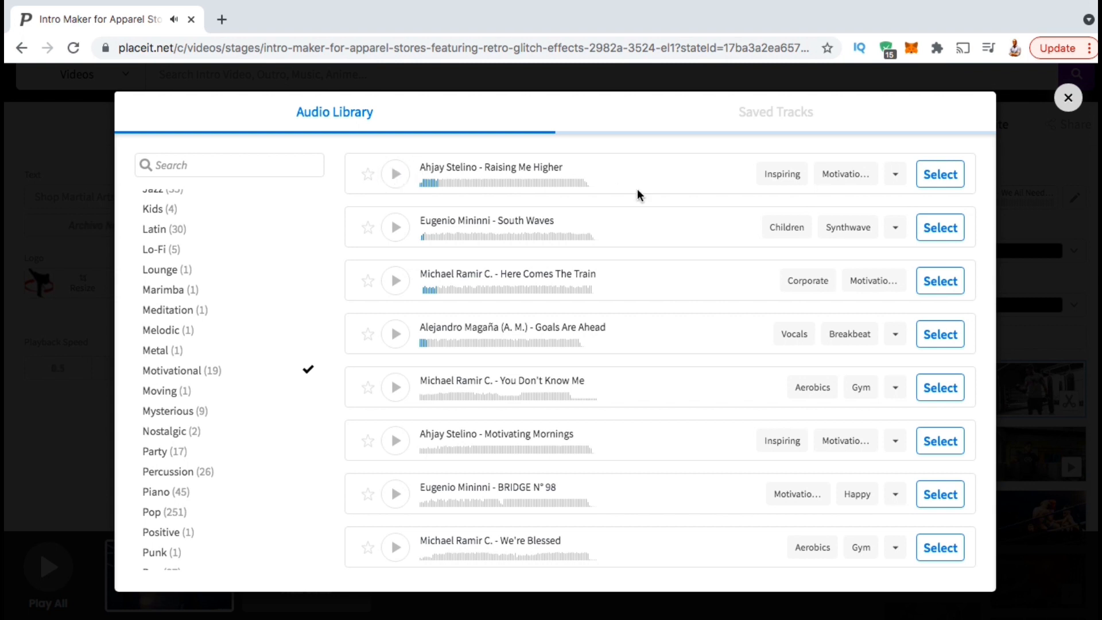
{"action": "mouse_move", "coordinate": [956, 174]}
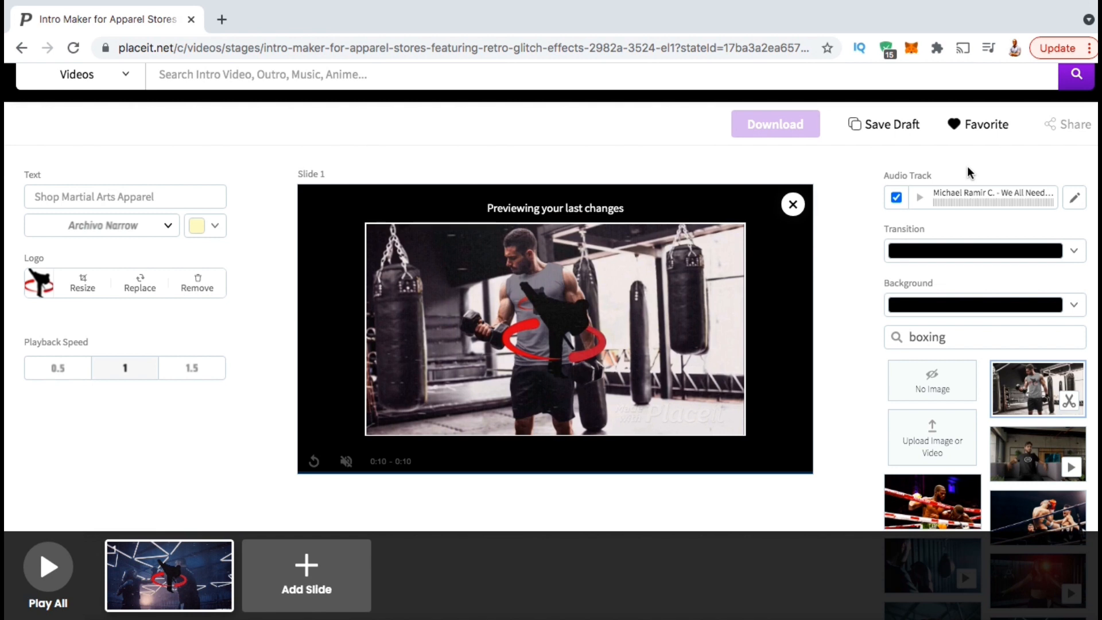
{"action": "mouse_move", "coordinate": [695, 428]}
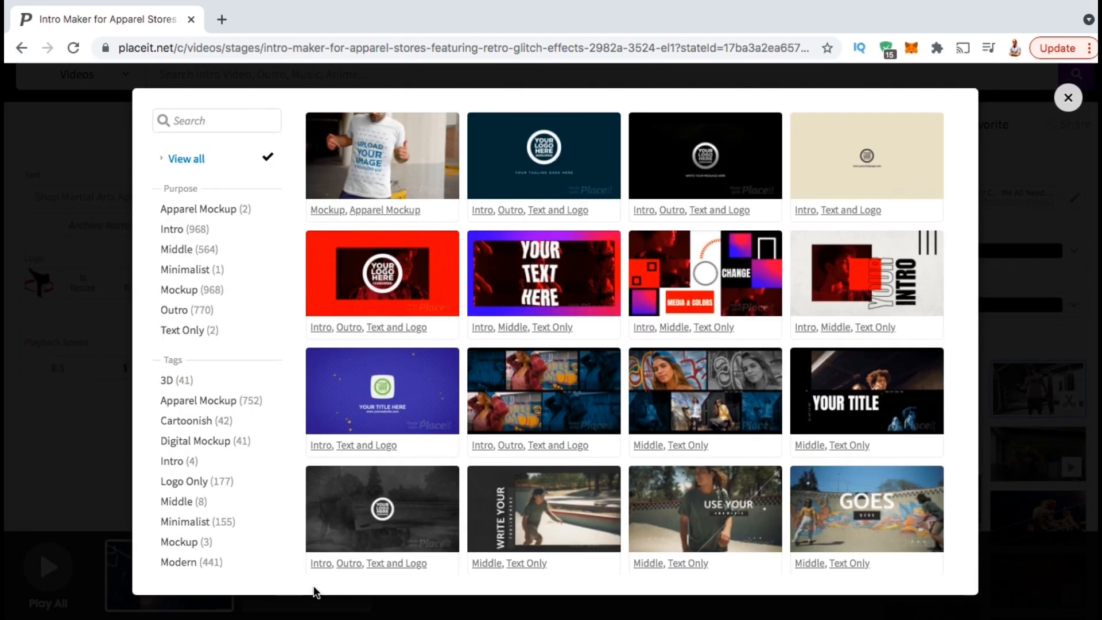
Add the floating-spheres template as a second slide and select it for editing.
{"action": "scroll", "scroll_direction": "down", "scroll_amount": 3}
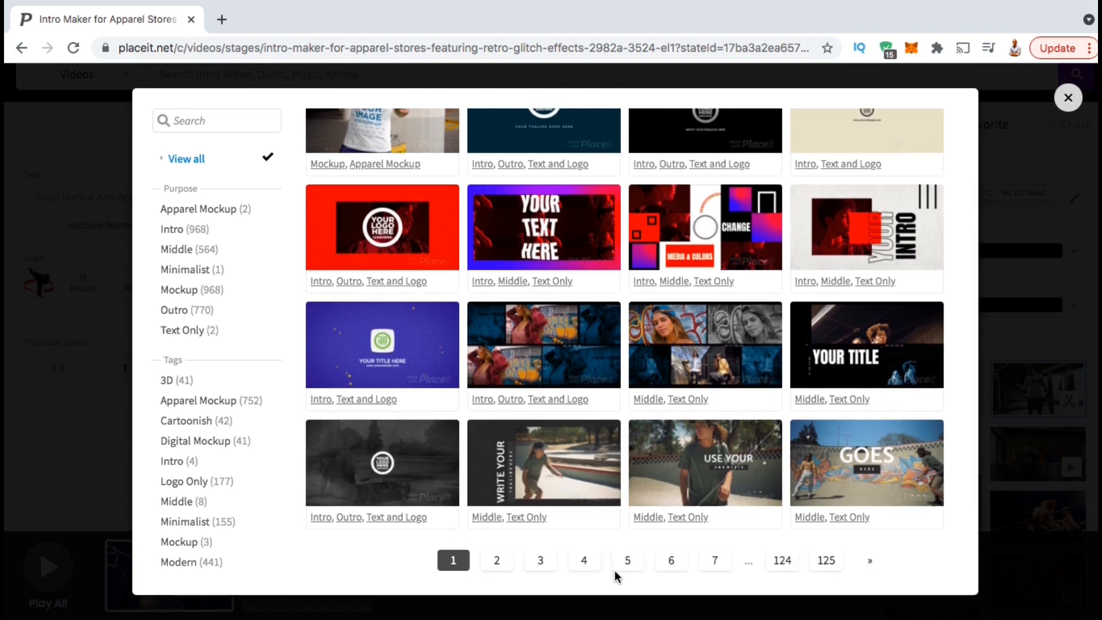
{"action": "mouse_move", "coordinate": [238, 417]}
{"action": "type", "text": "search"}
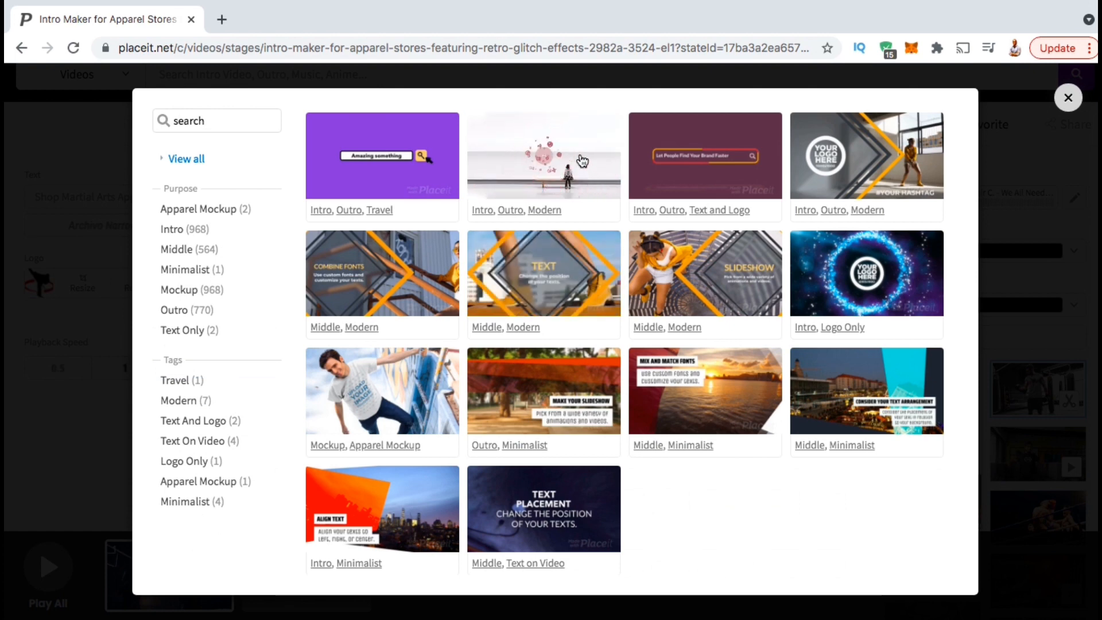
{"action": "left_click", "coordinate": [1067, 96]}
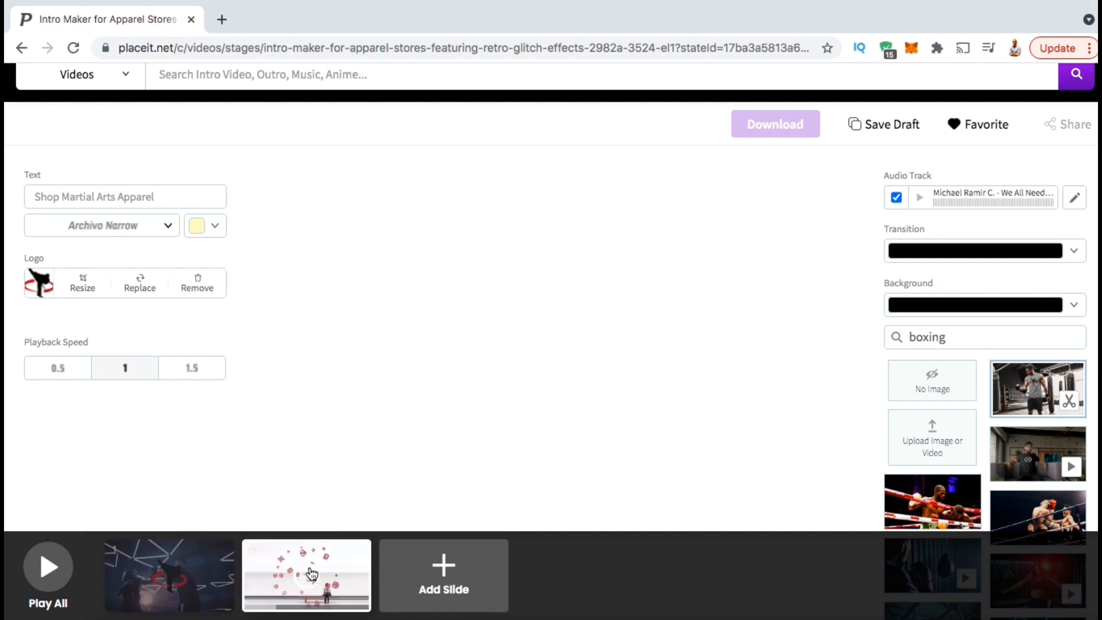
{"action": "left_click", "coordinate": [311, 574]}
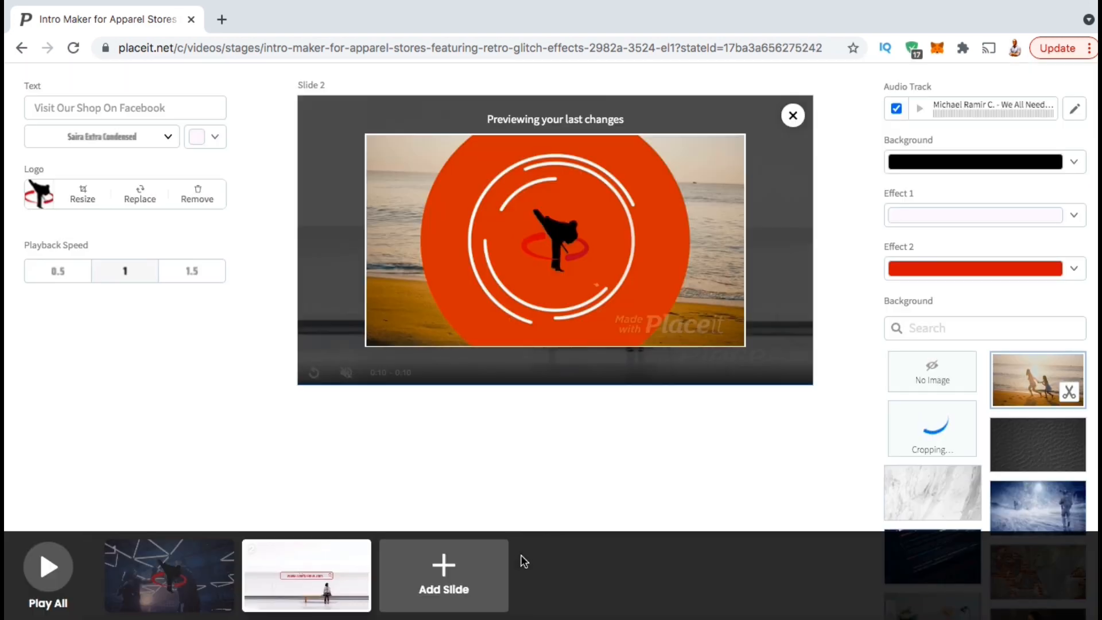
Set the T-shirt-and-gloves photo behind slide 2 and raise both slides to 1.5 playback speed.
{"action": "left_click", "coordinate": [1036, 379]}
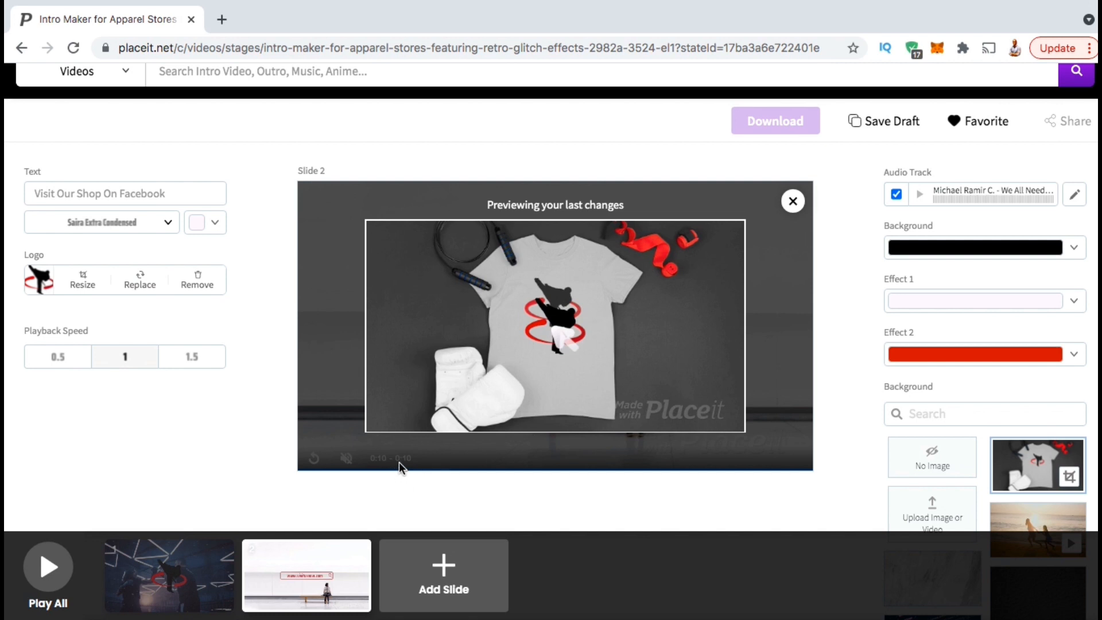
{"action": "mouse_move", "coordinate": [411, 471]}
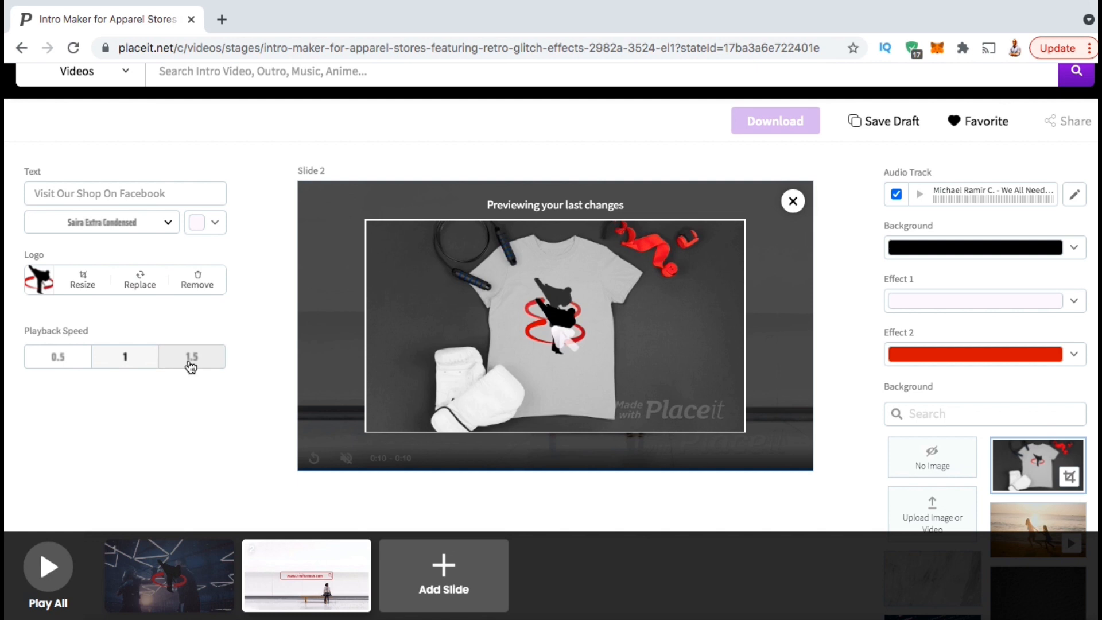
{"action": "left_click", "coordinate": [192, 356]}
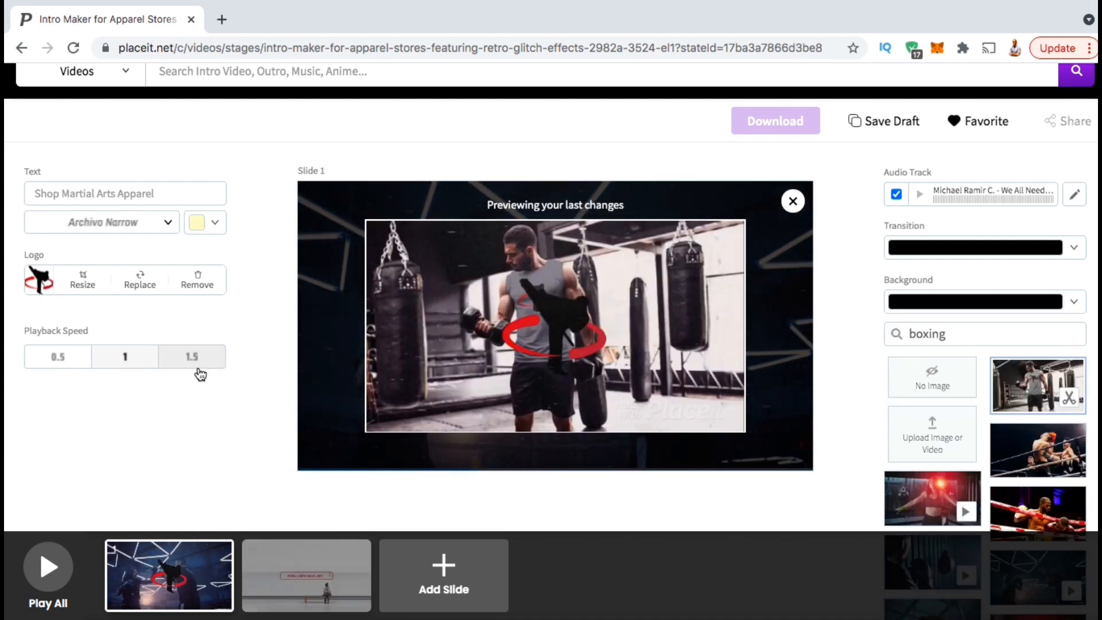
{"action": "left_click", "coordinate": [192, 355]}
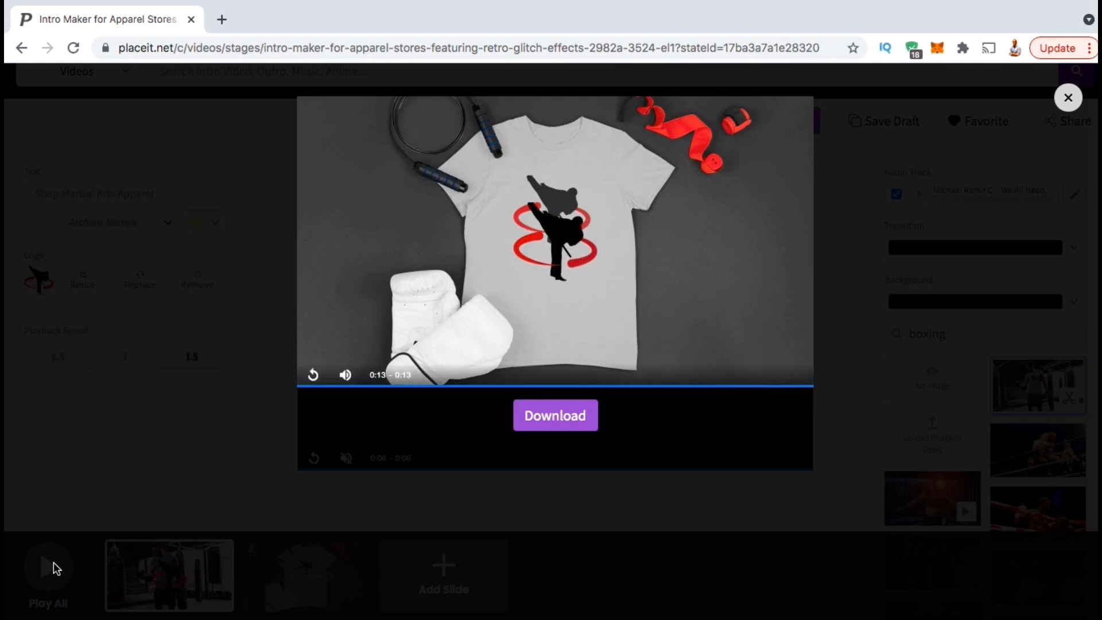
Close the preview, download the finished intro as MP4 and dismiss My Downloads.
{"action": "left_click", "coordinate": [1067, 97]}
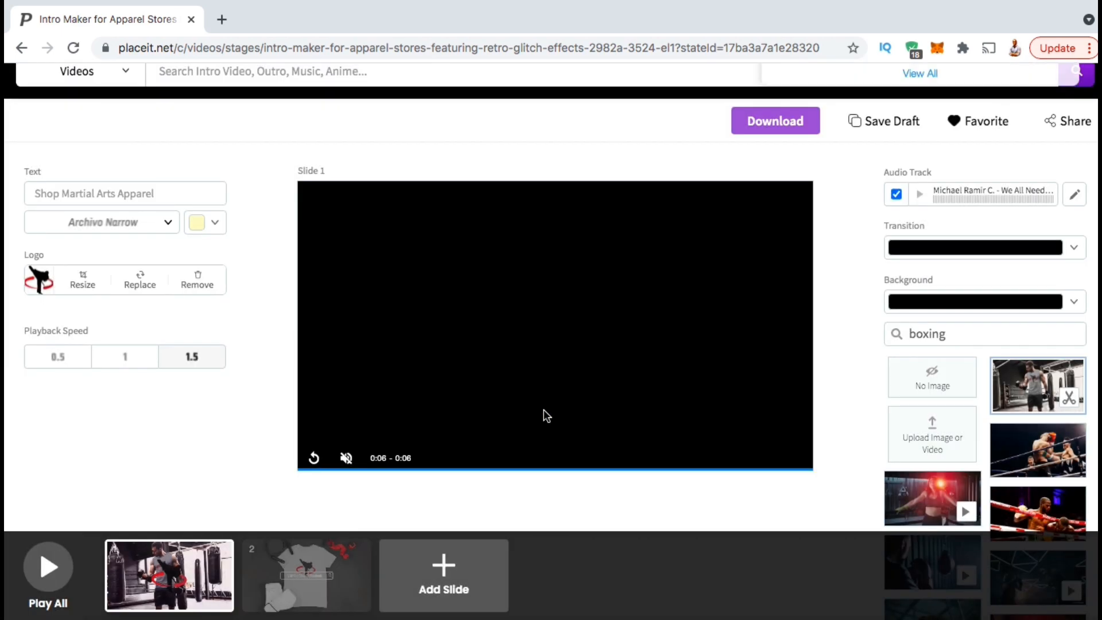
{"action": "left_click", "coordinate": [776, 120]}
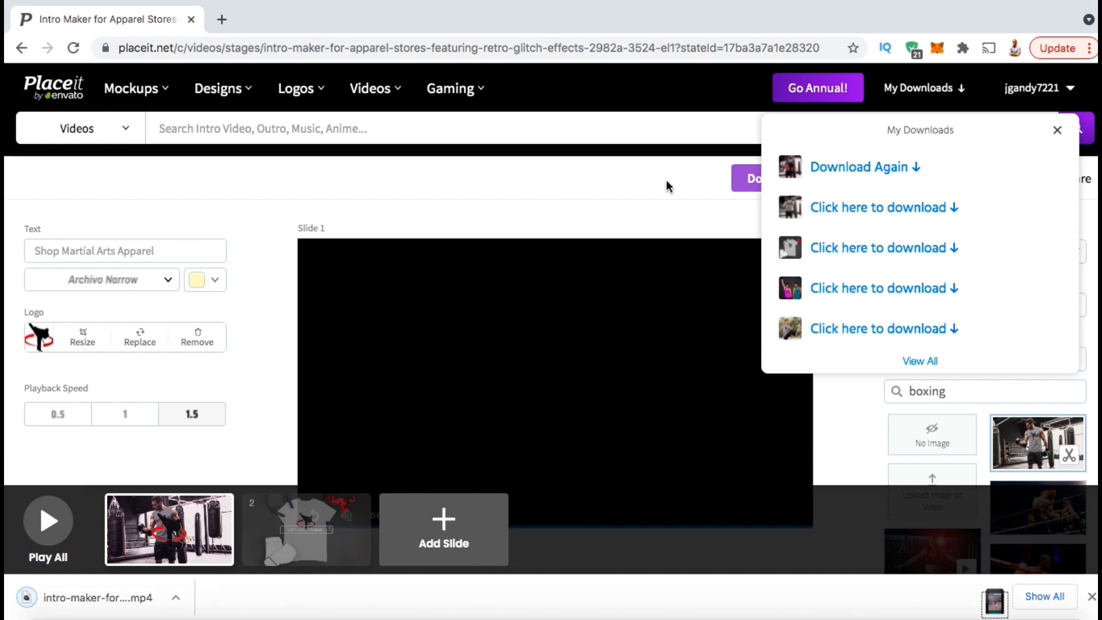
{"action": "mouse_move", "coordinate": [271, 453]}
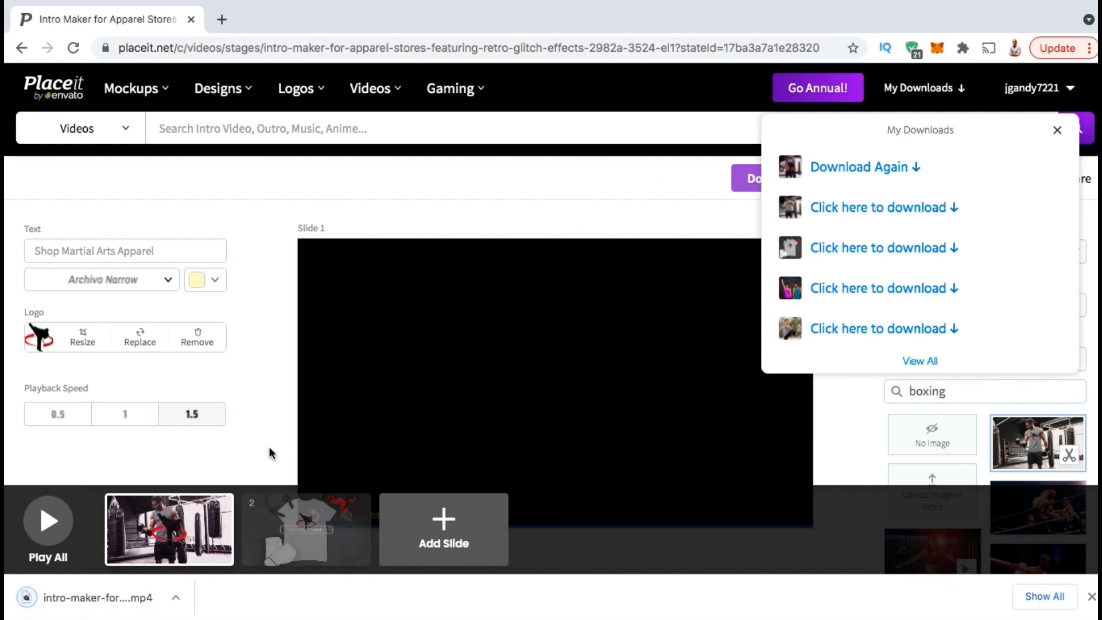
{"action": "left_click", "coordinate": [177, 600]}
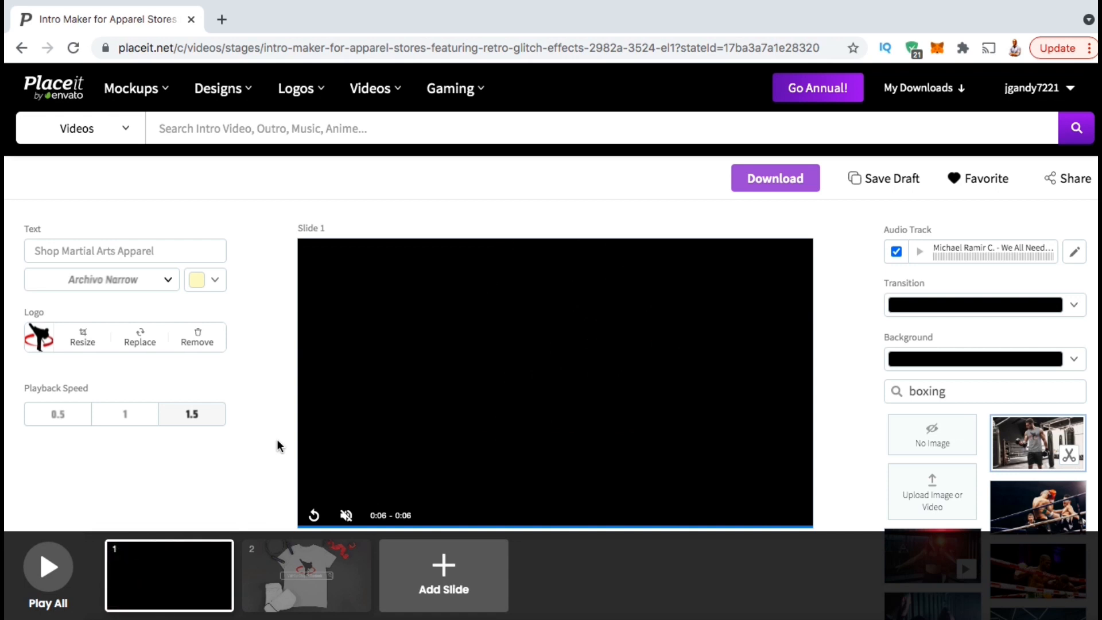
{"action": "left_click", "coordinate": [1033, 441]}
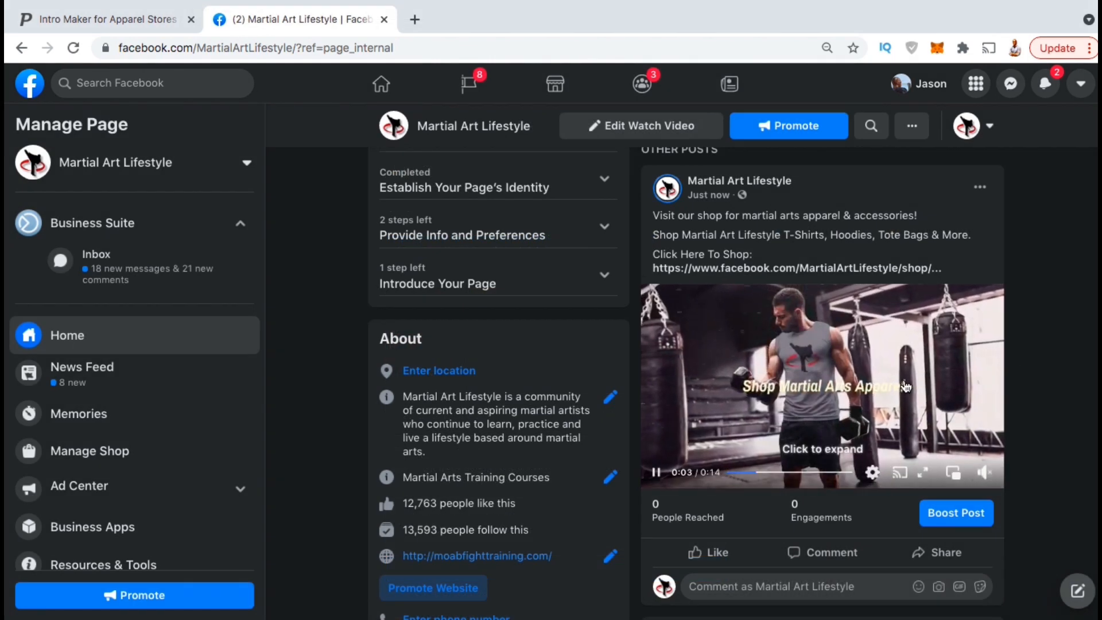
Play the Martial Art Lifestyle post's video and expand it to full view.
{"action": "left_click", "coordinate": [818, 358]}
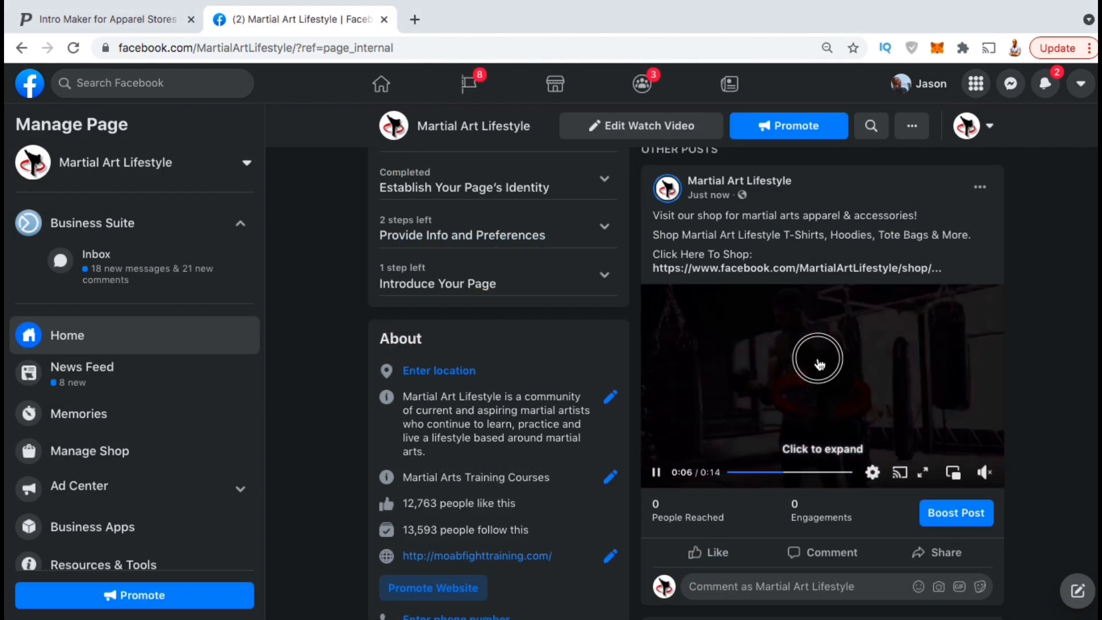
{"action": "left_click", "coordinate": [818, 358]}
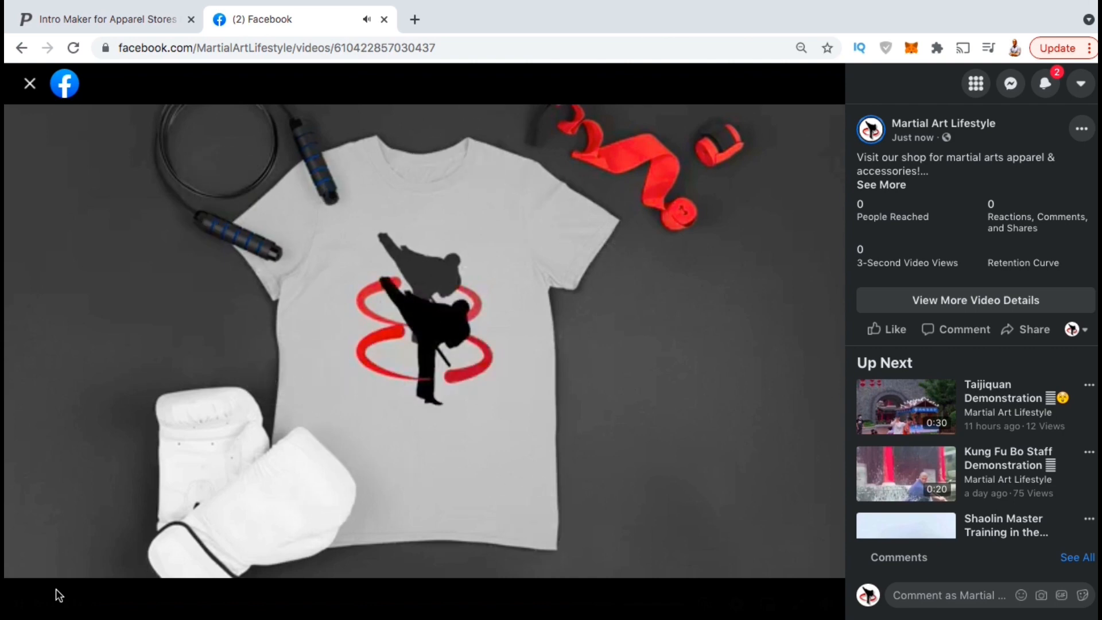
Restart the full-view intro so it replays from the gym 'Shop Martial Arts Apparel' slide.
{"action": "left_click", "coordinate": [421, 337]}
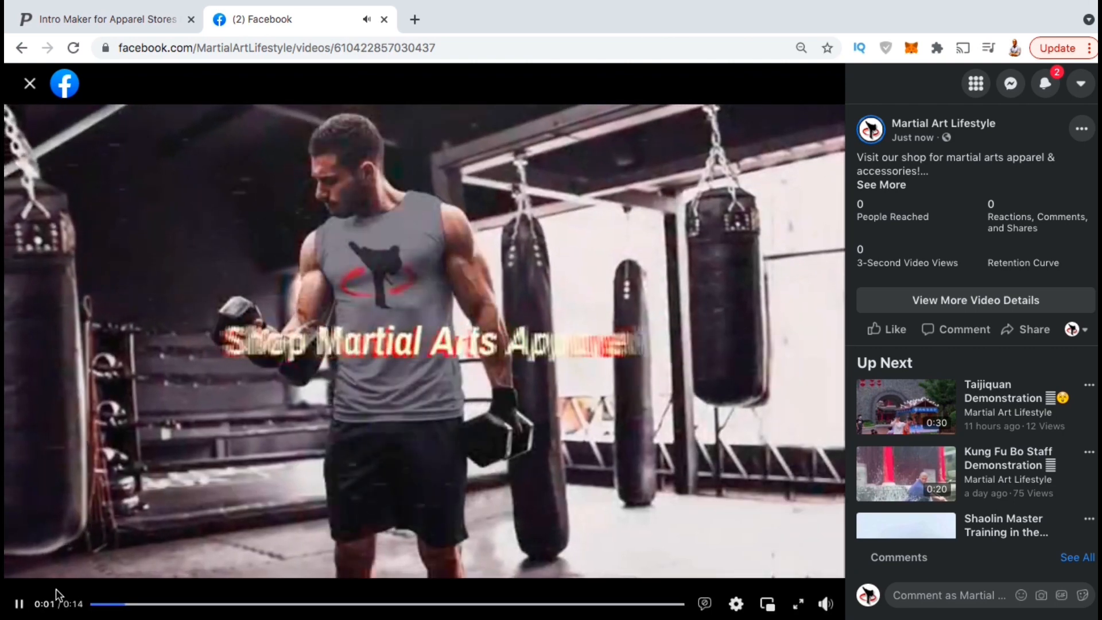